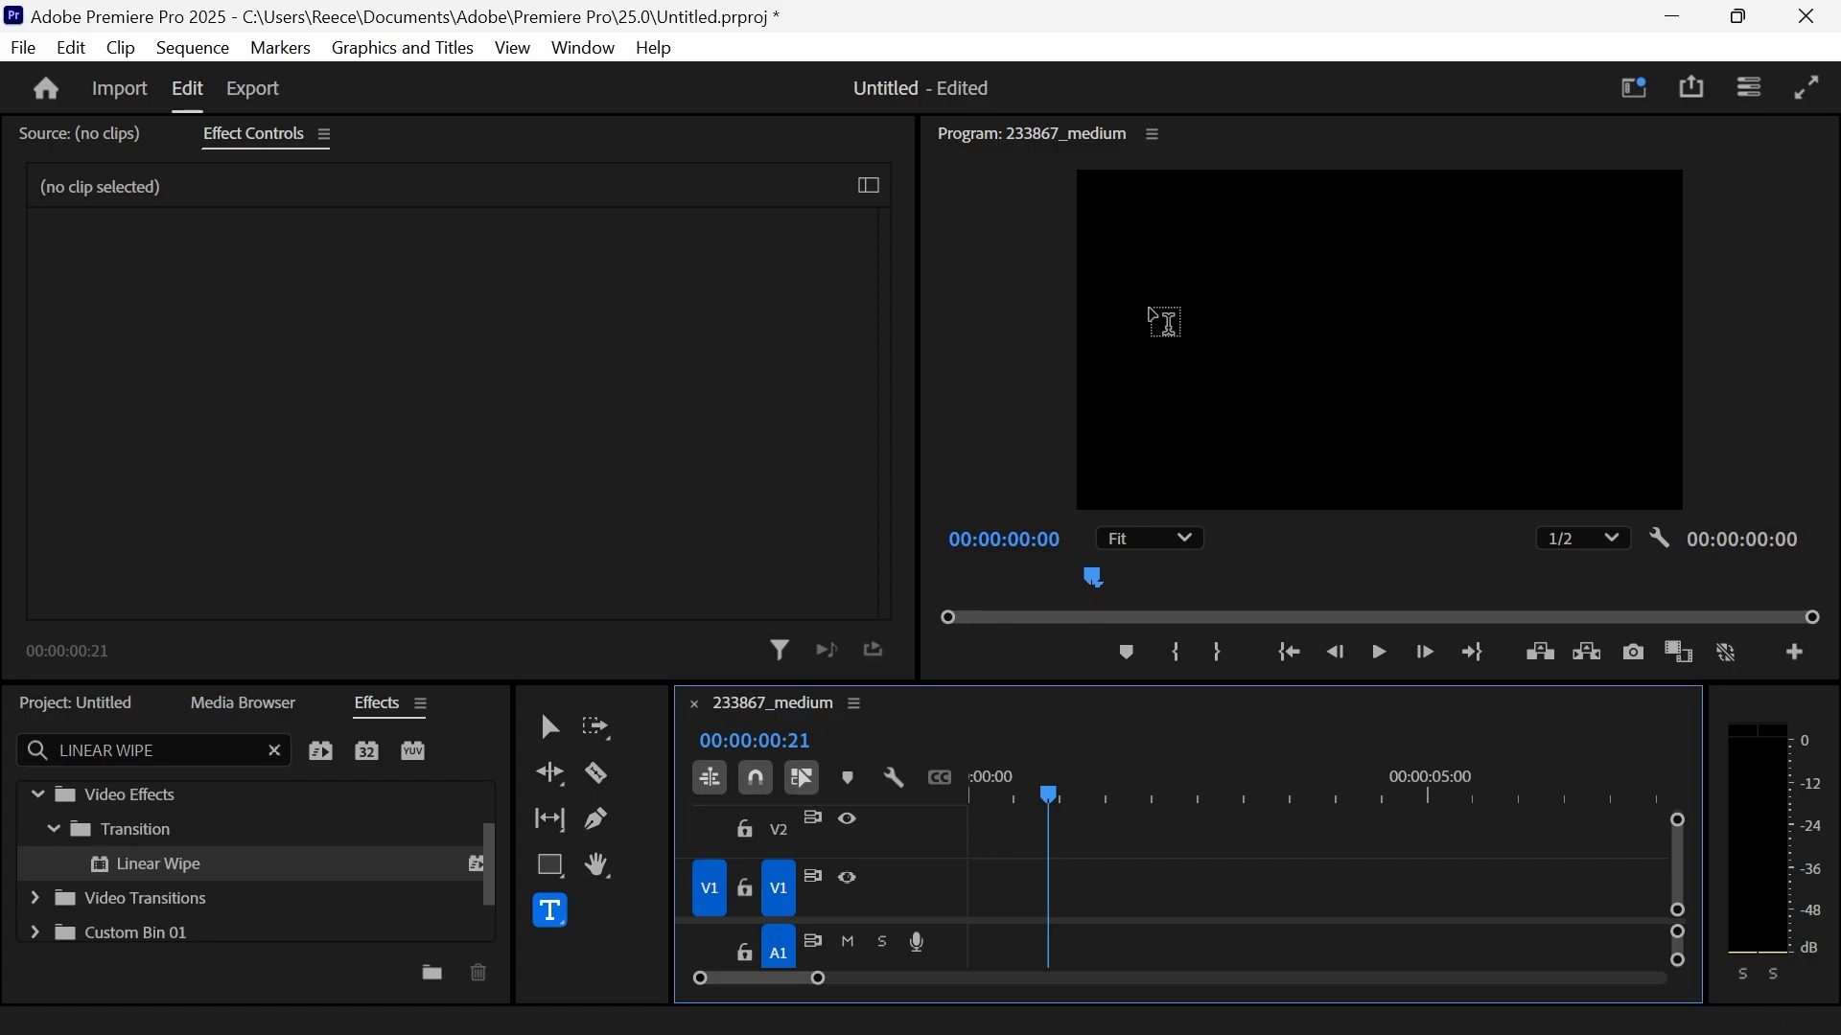
pyautogui.moveTo(1077, 251)
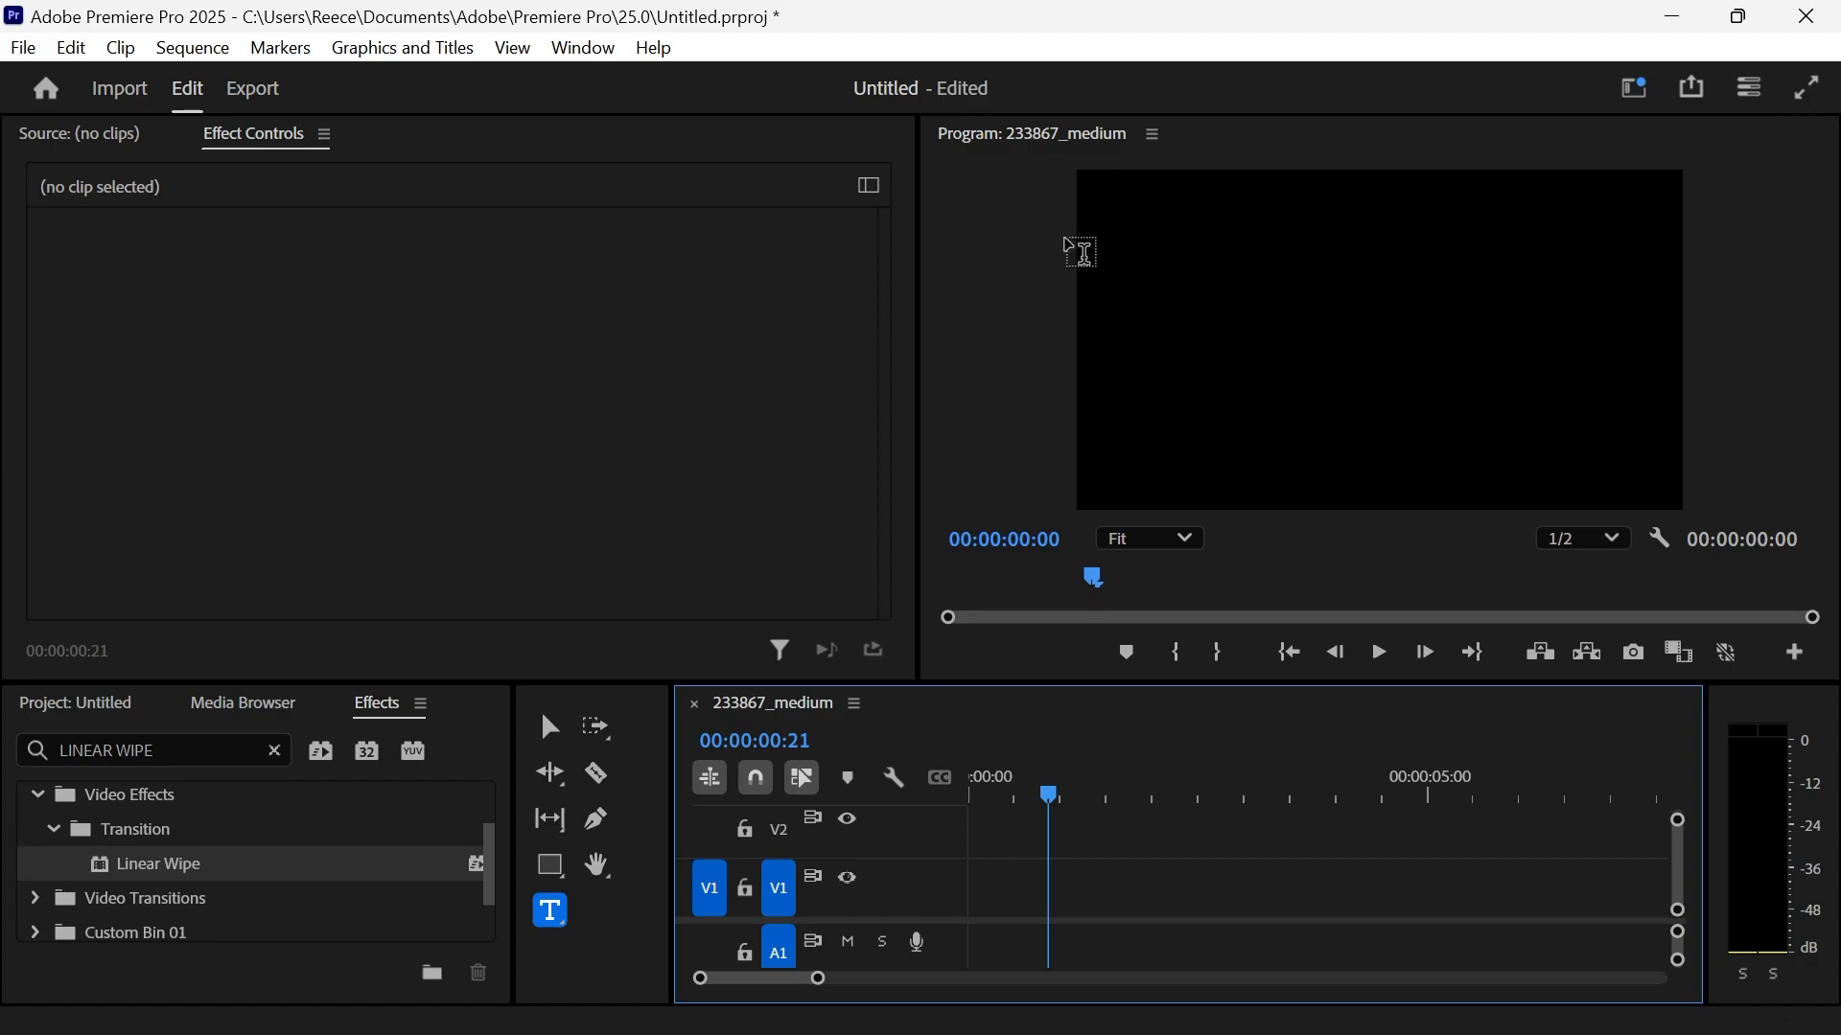
pyautogui.moveTo(550, 910)
pyautogui.write('FADE IN')
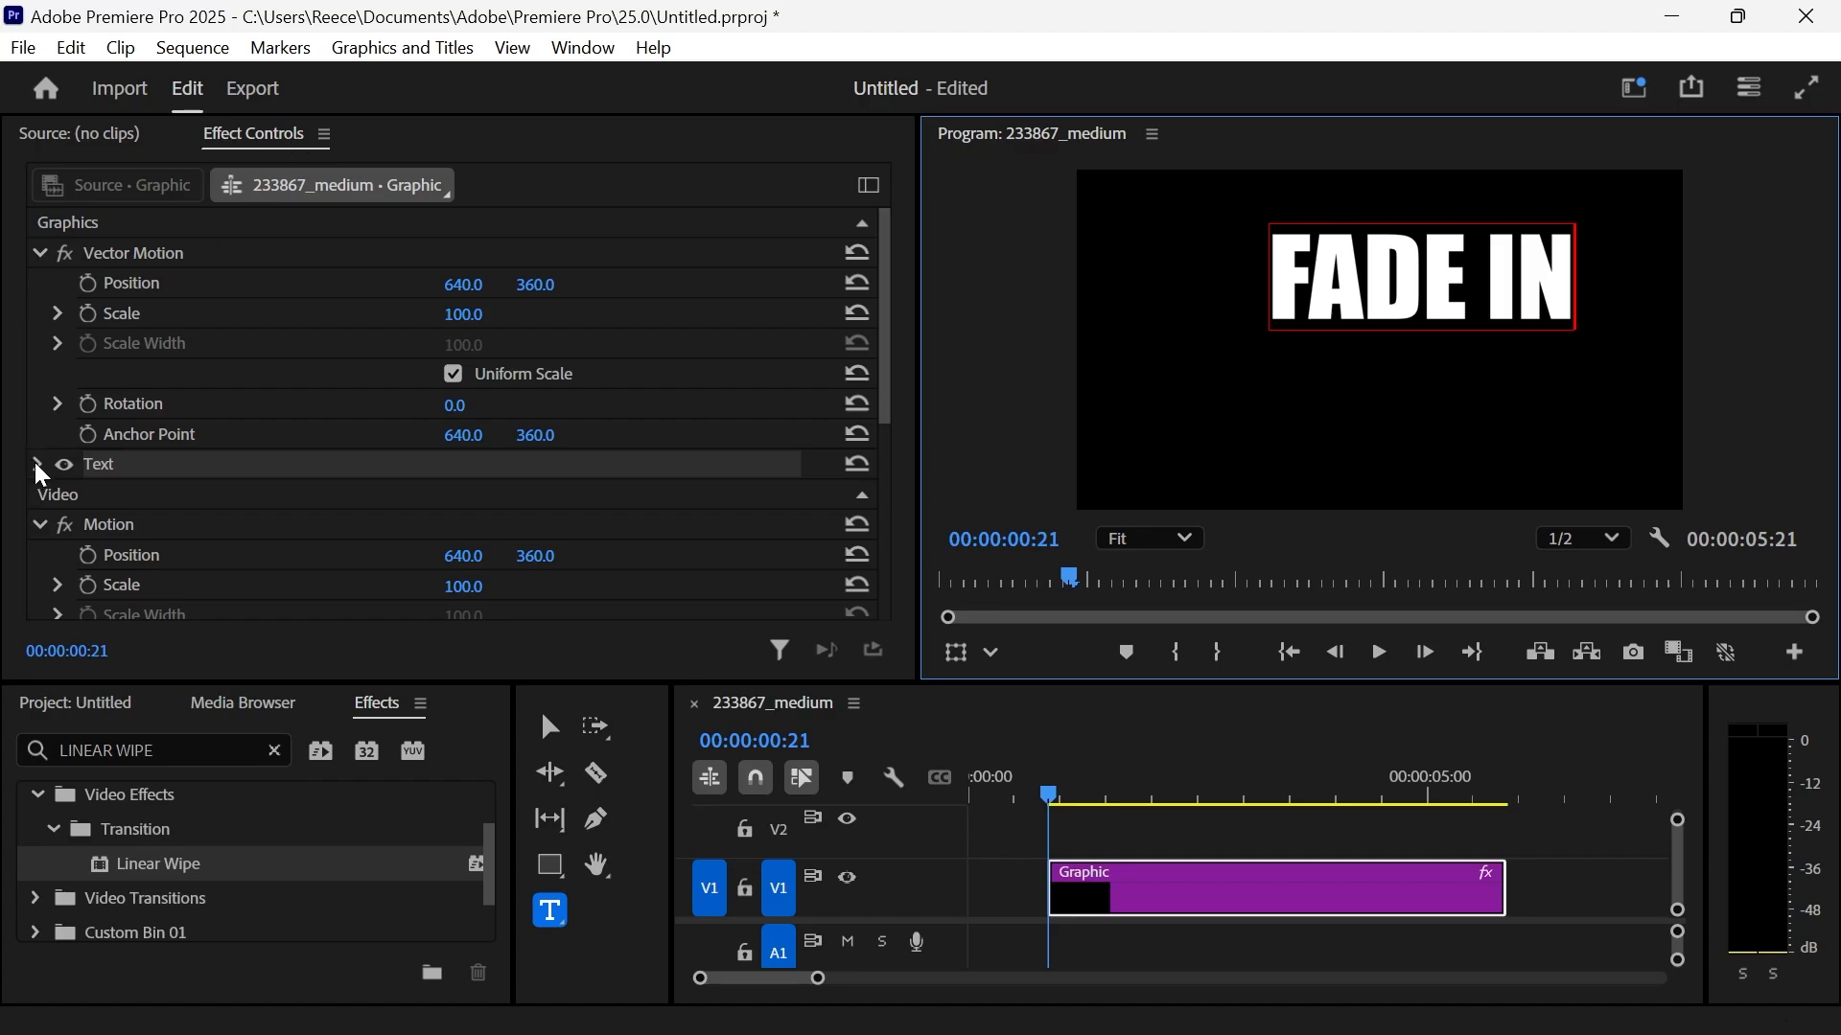
# Step: Reduce the FADE IN title's font size in the Text settings and fine-tune the size
pyautogui.click(36, 464)
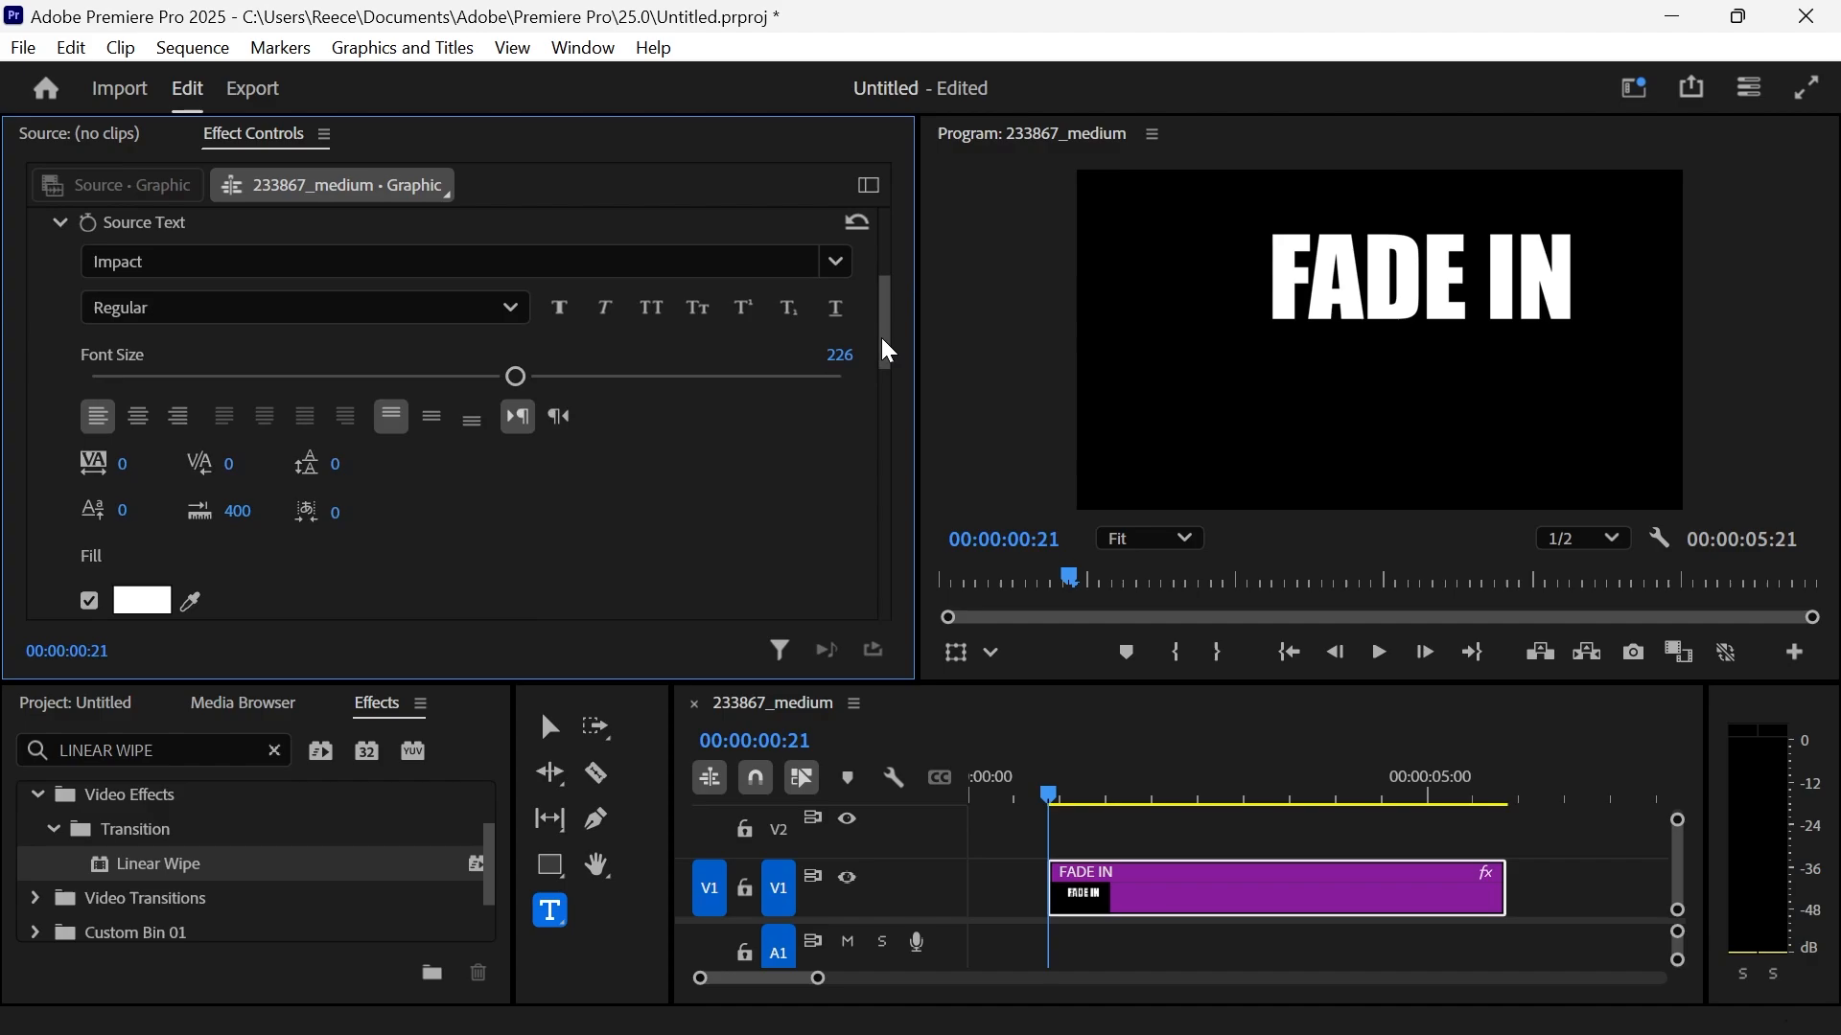
pyautogui.moveTo(514, 376); pyautogui.dragTo(390, 376)
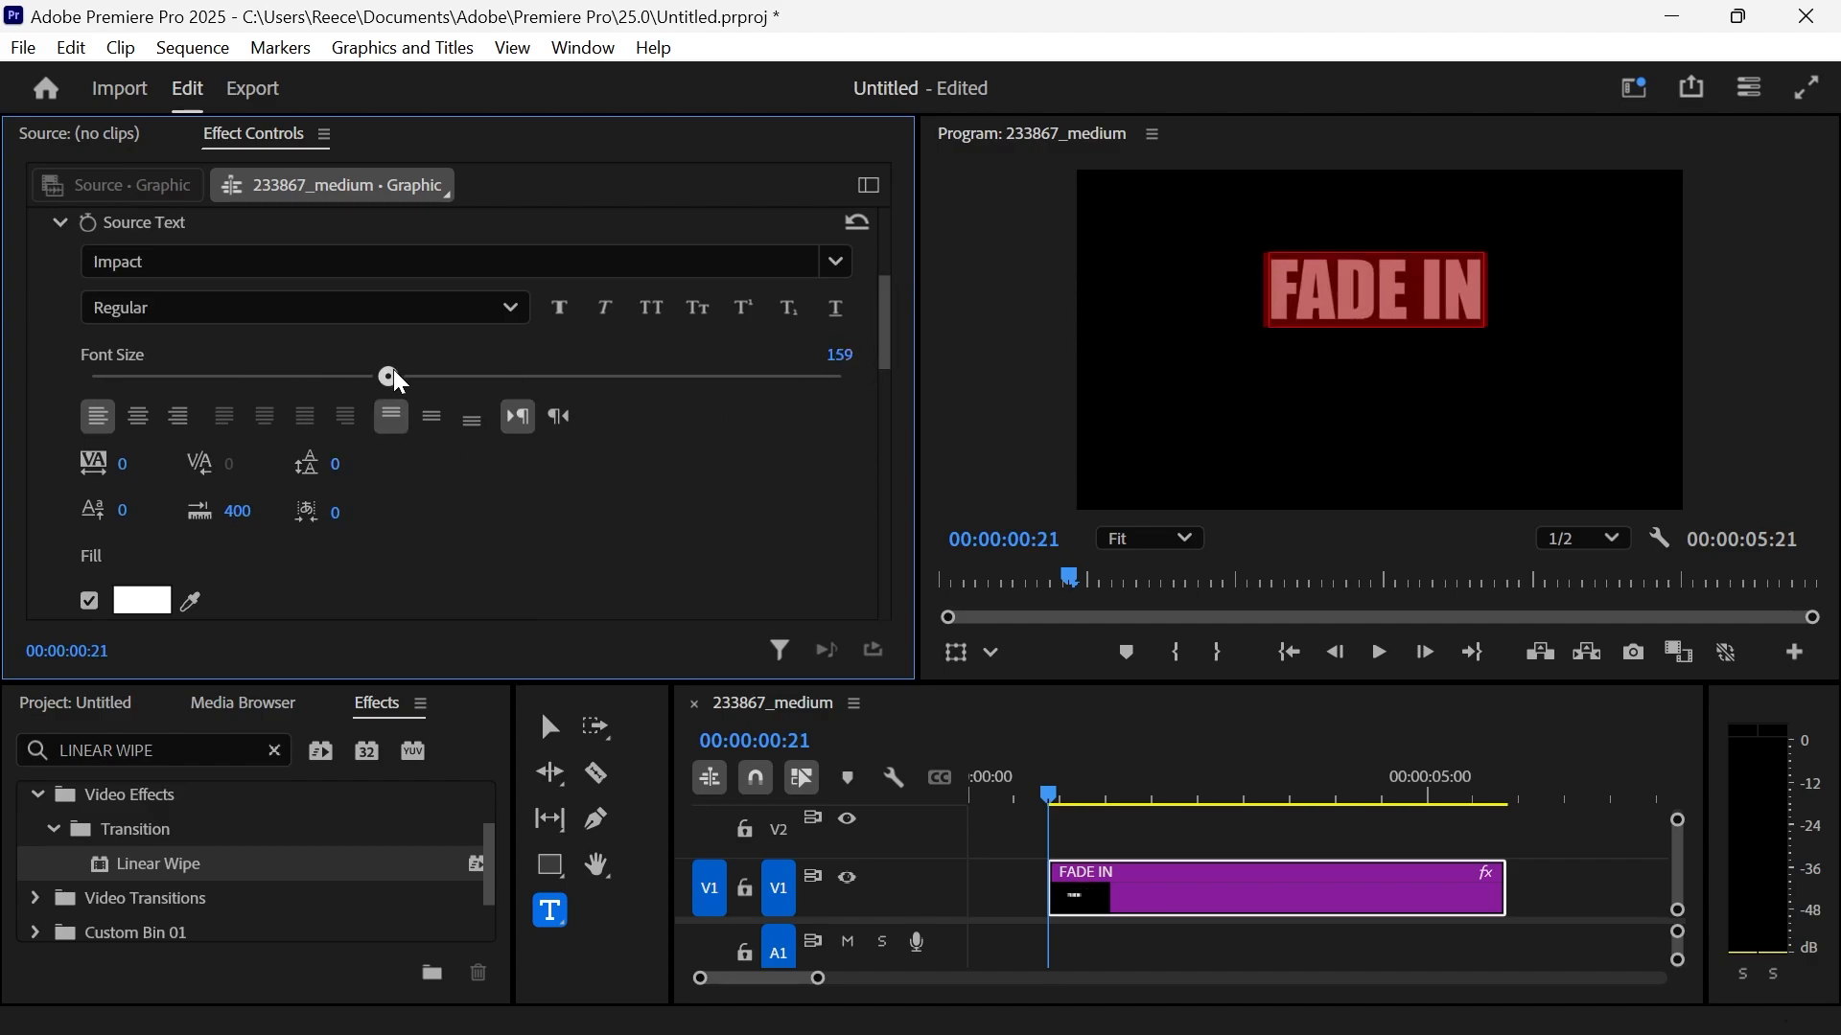
pyautogui.moveTo(389, 376); pyautogui.dragTo(399, 376)
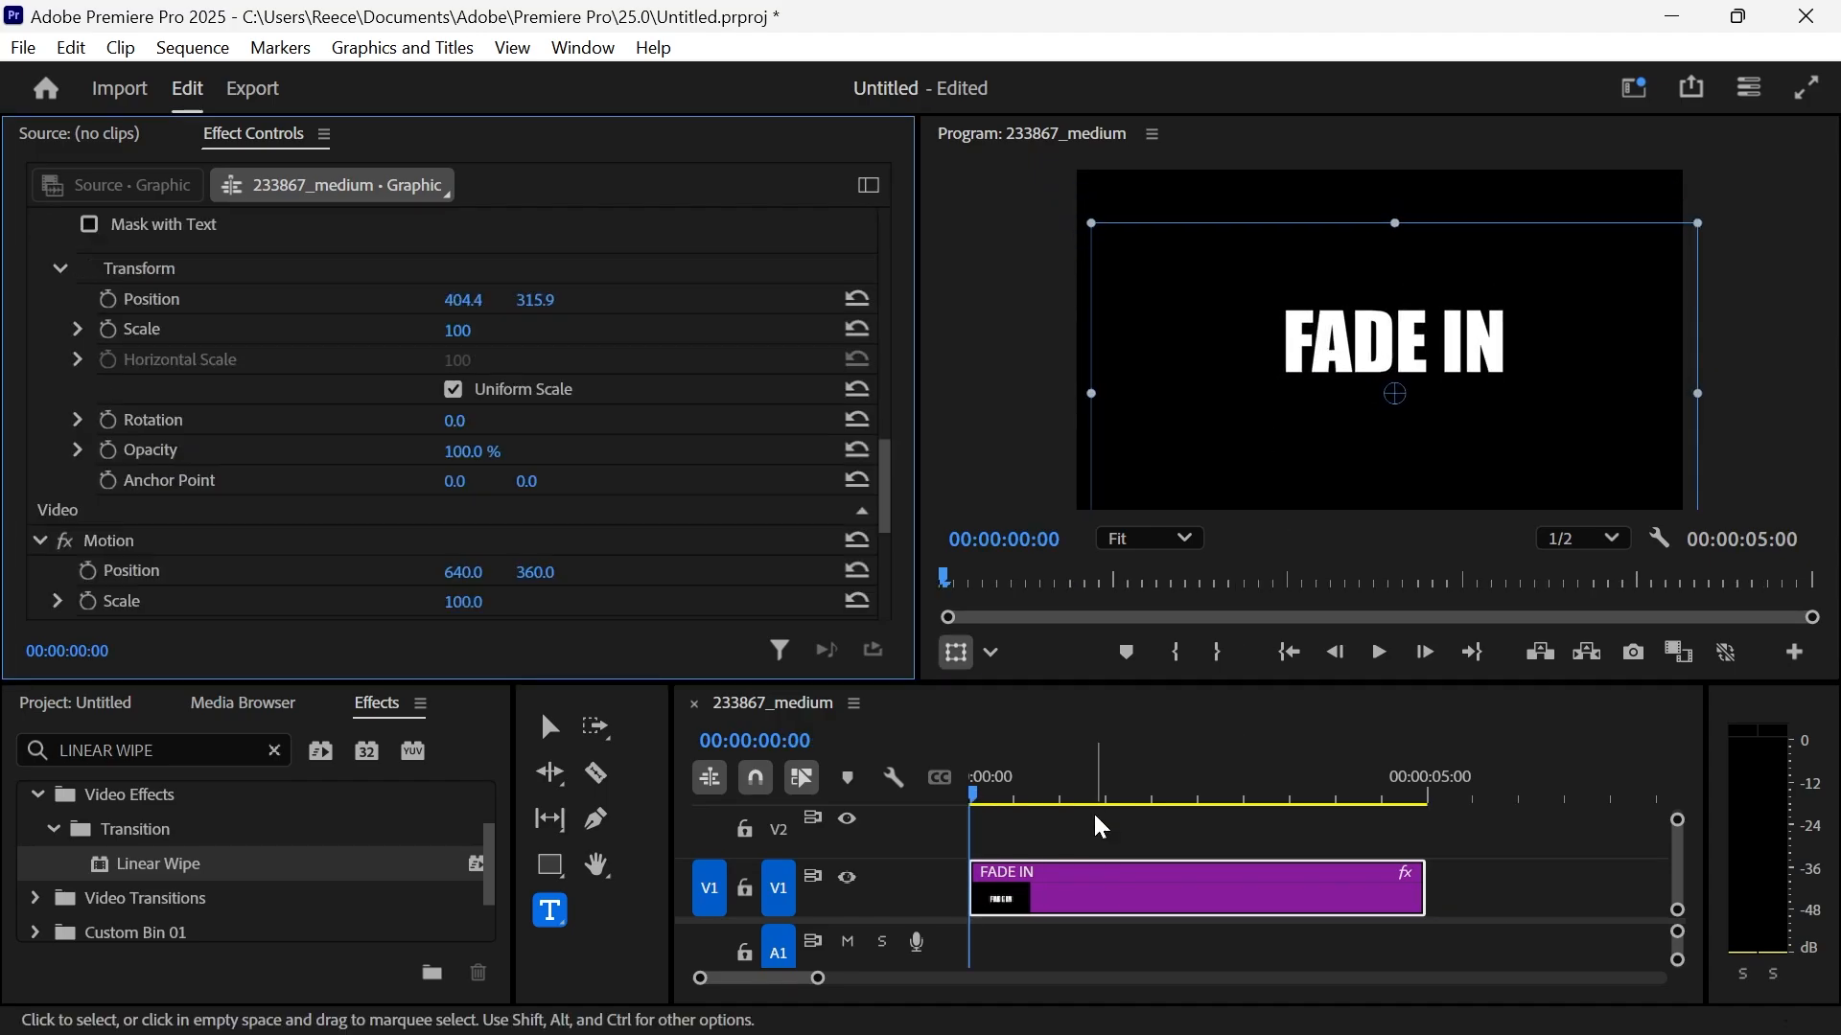
# Step: Search the Effects panel for Linear Wipe and drop it onto the FADE IN clip
pyautogui.click(581, 47)
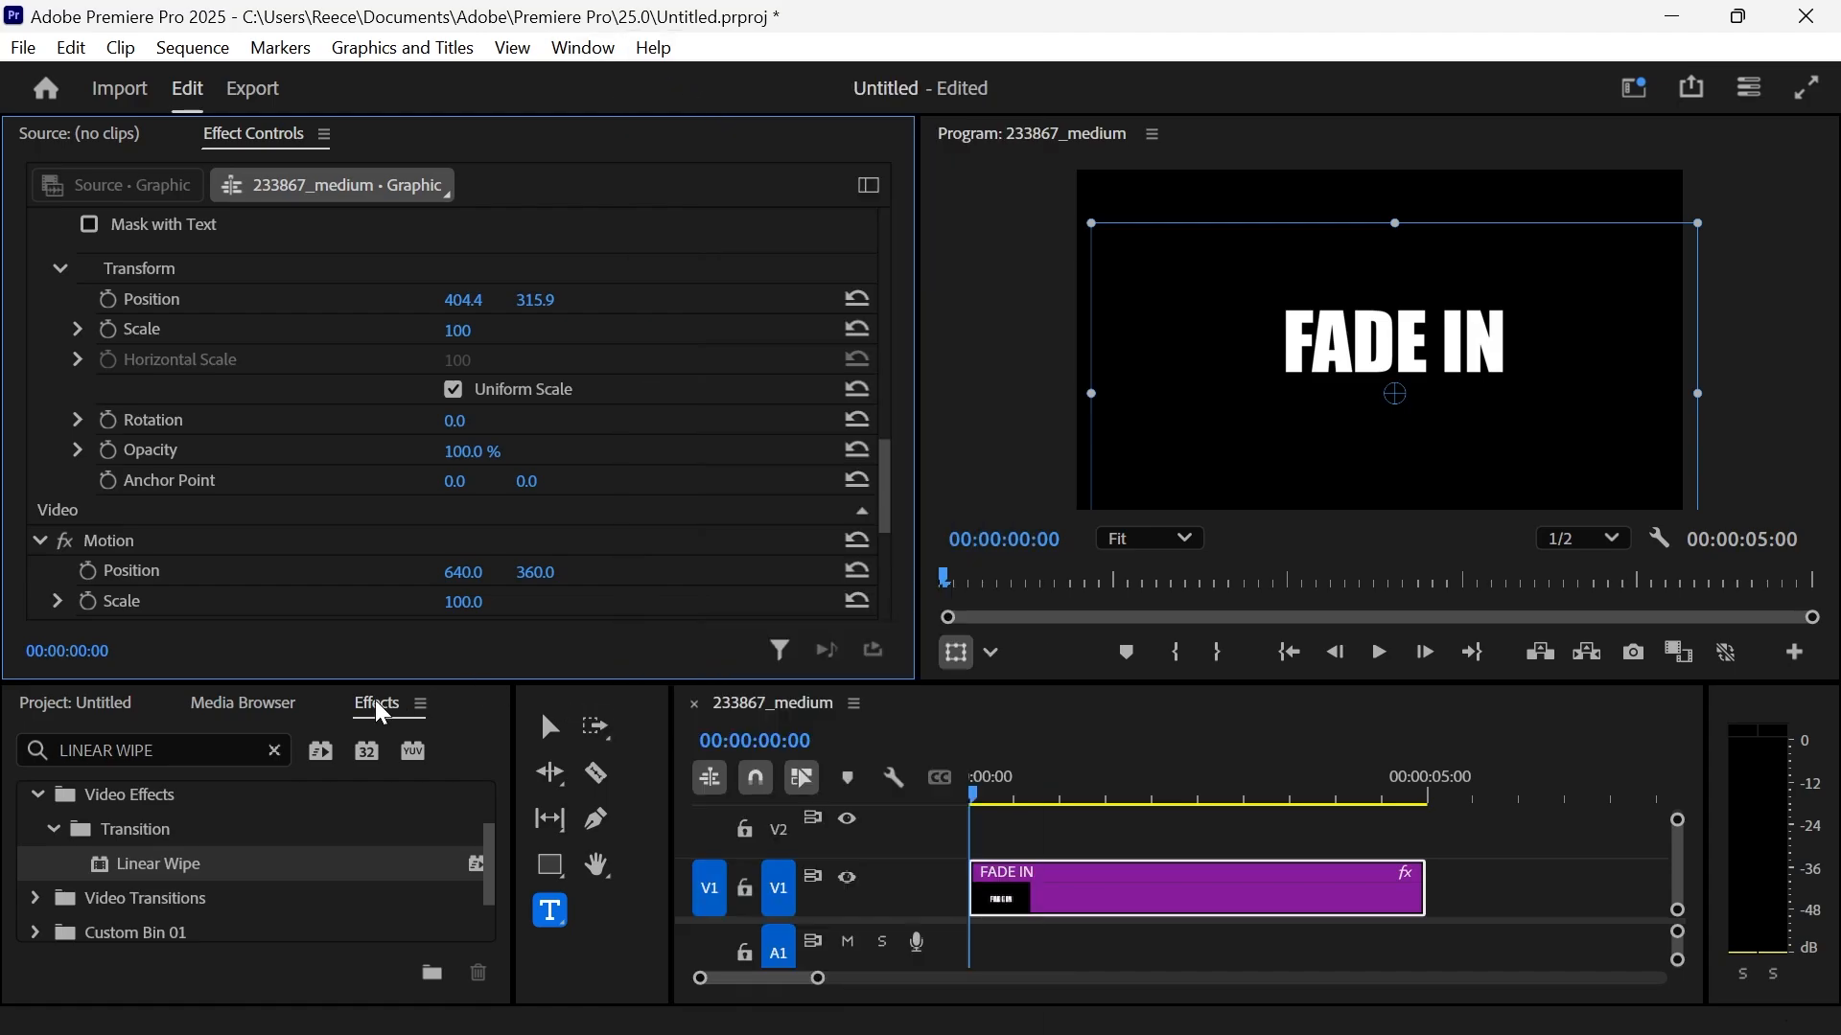
pyautogui.write('LIN')
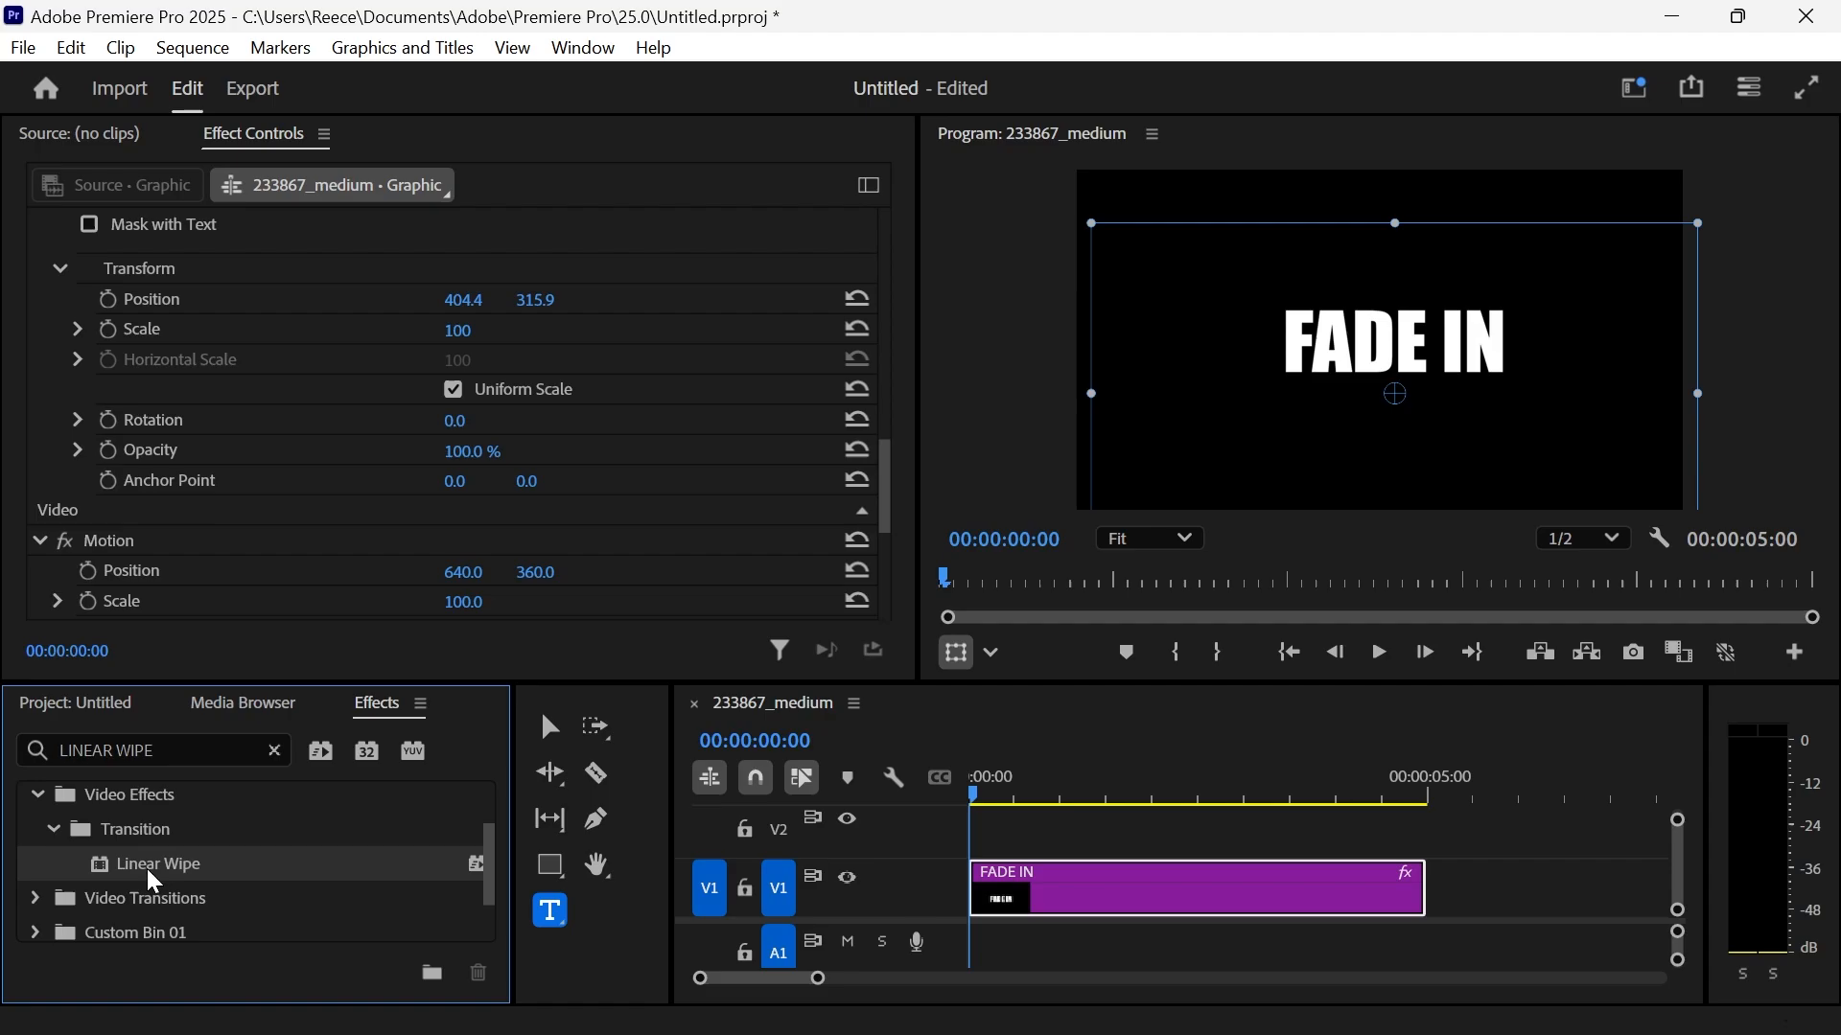
pyautogui.moveTo(874, 886)
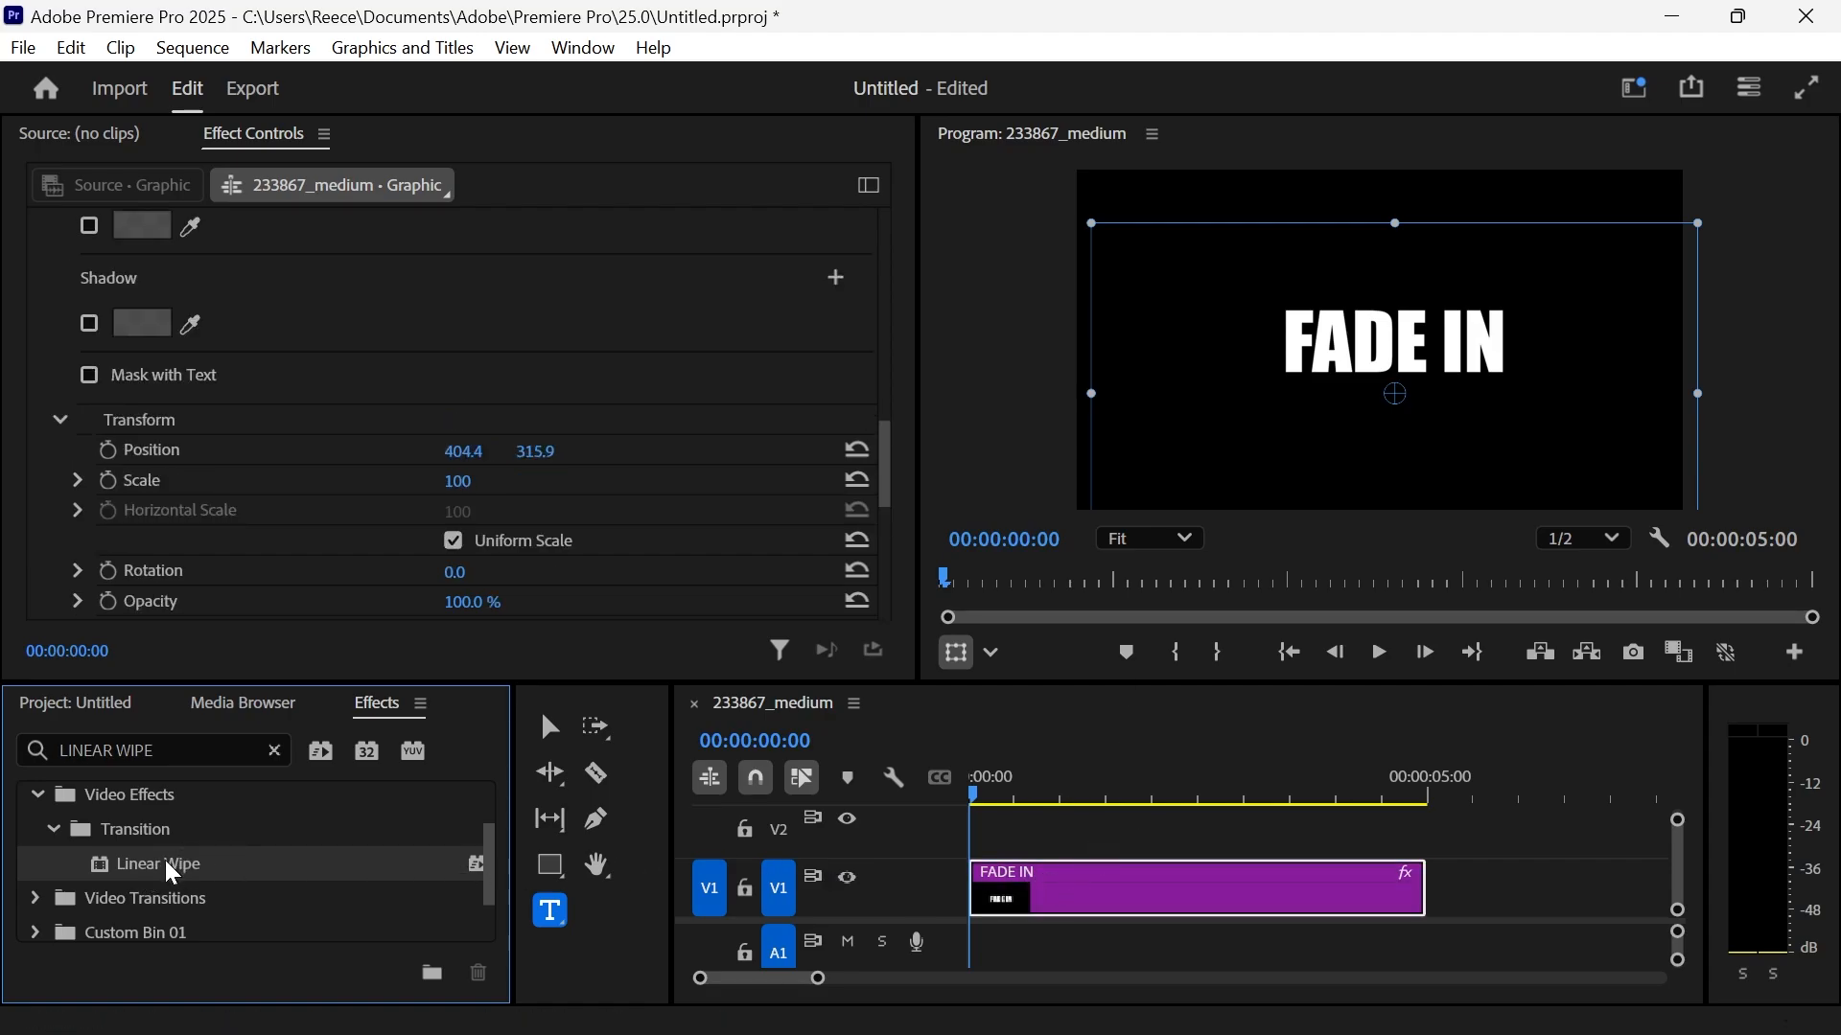
pyautogui.moveTo(156, 862); pyautogui.dragTo(1068, 907)
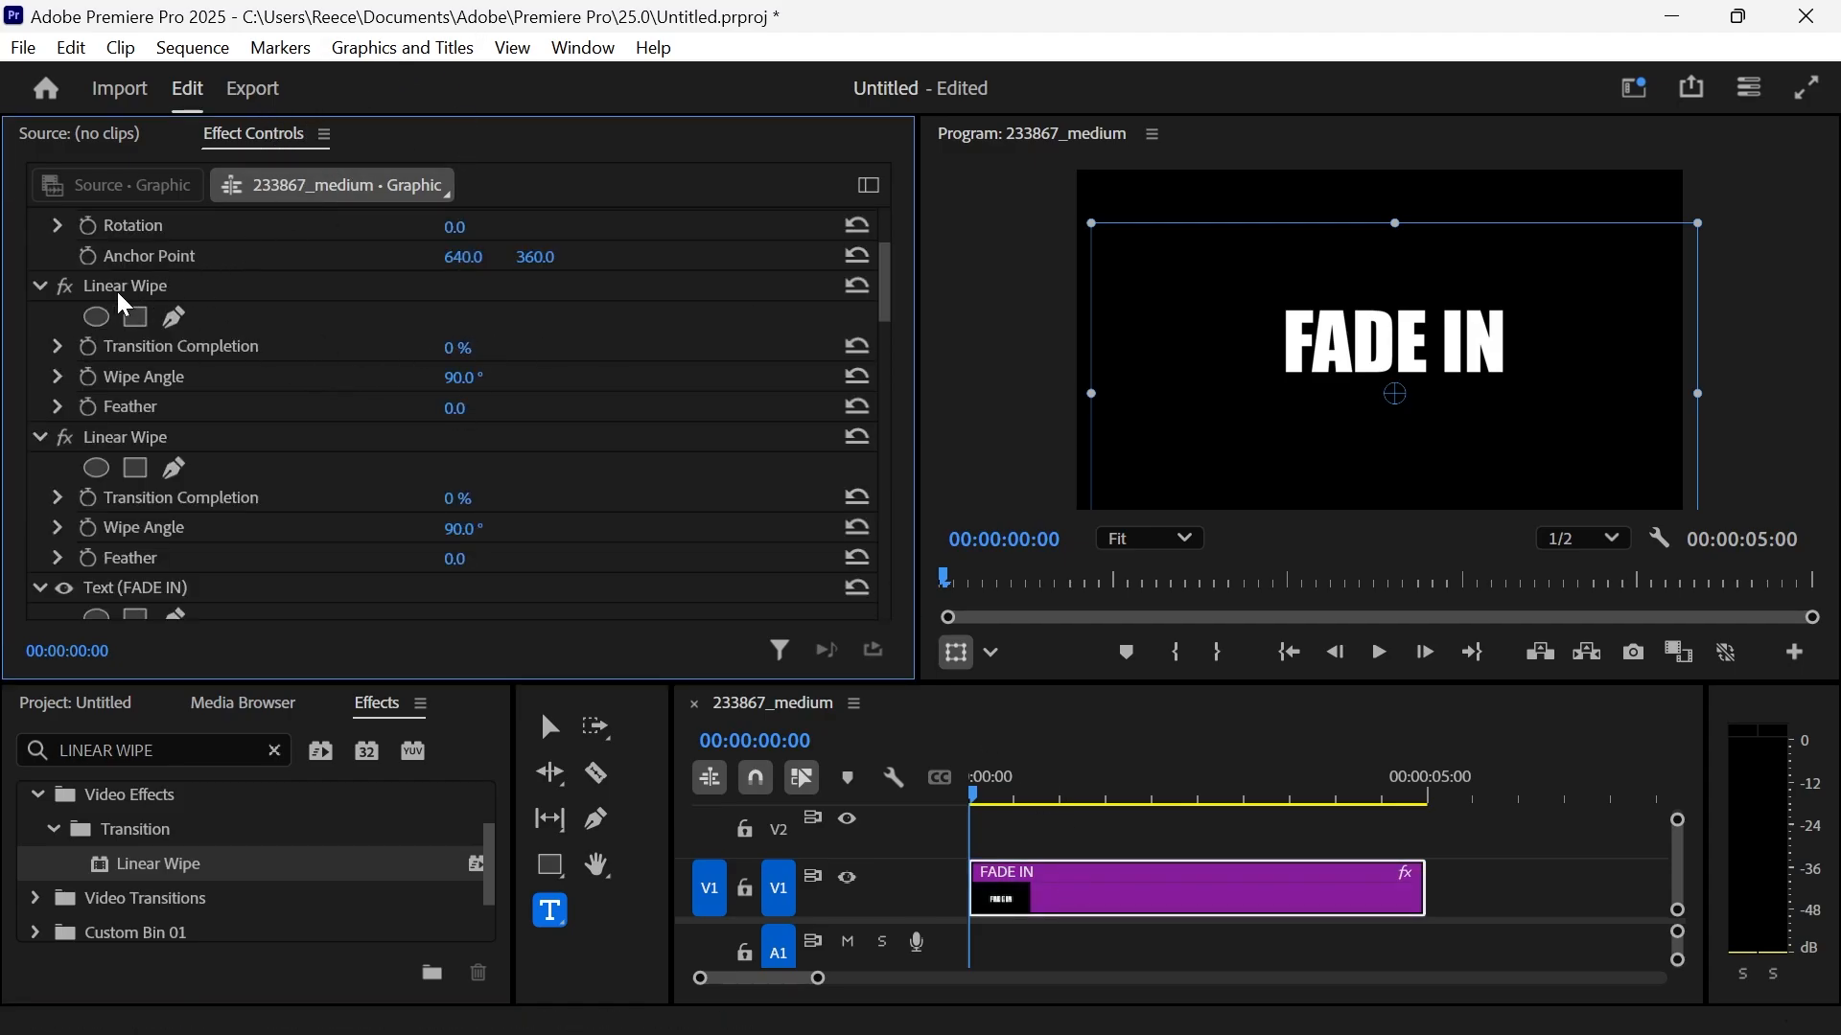
# Step: Give the first Linear Wipe 750 feather, -90° angle, and Transition Completion keyframes 100% to 0%
pyautogui.click(1071, 794)
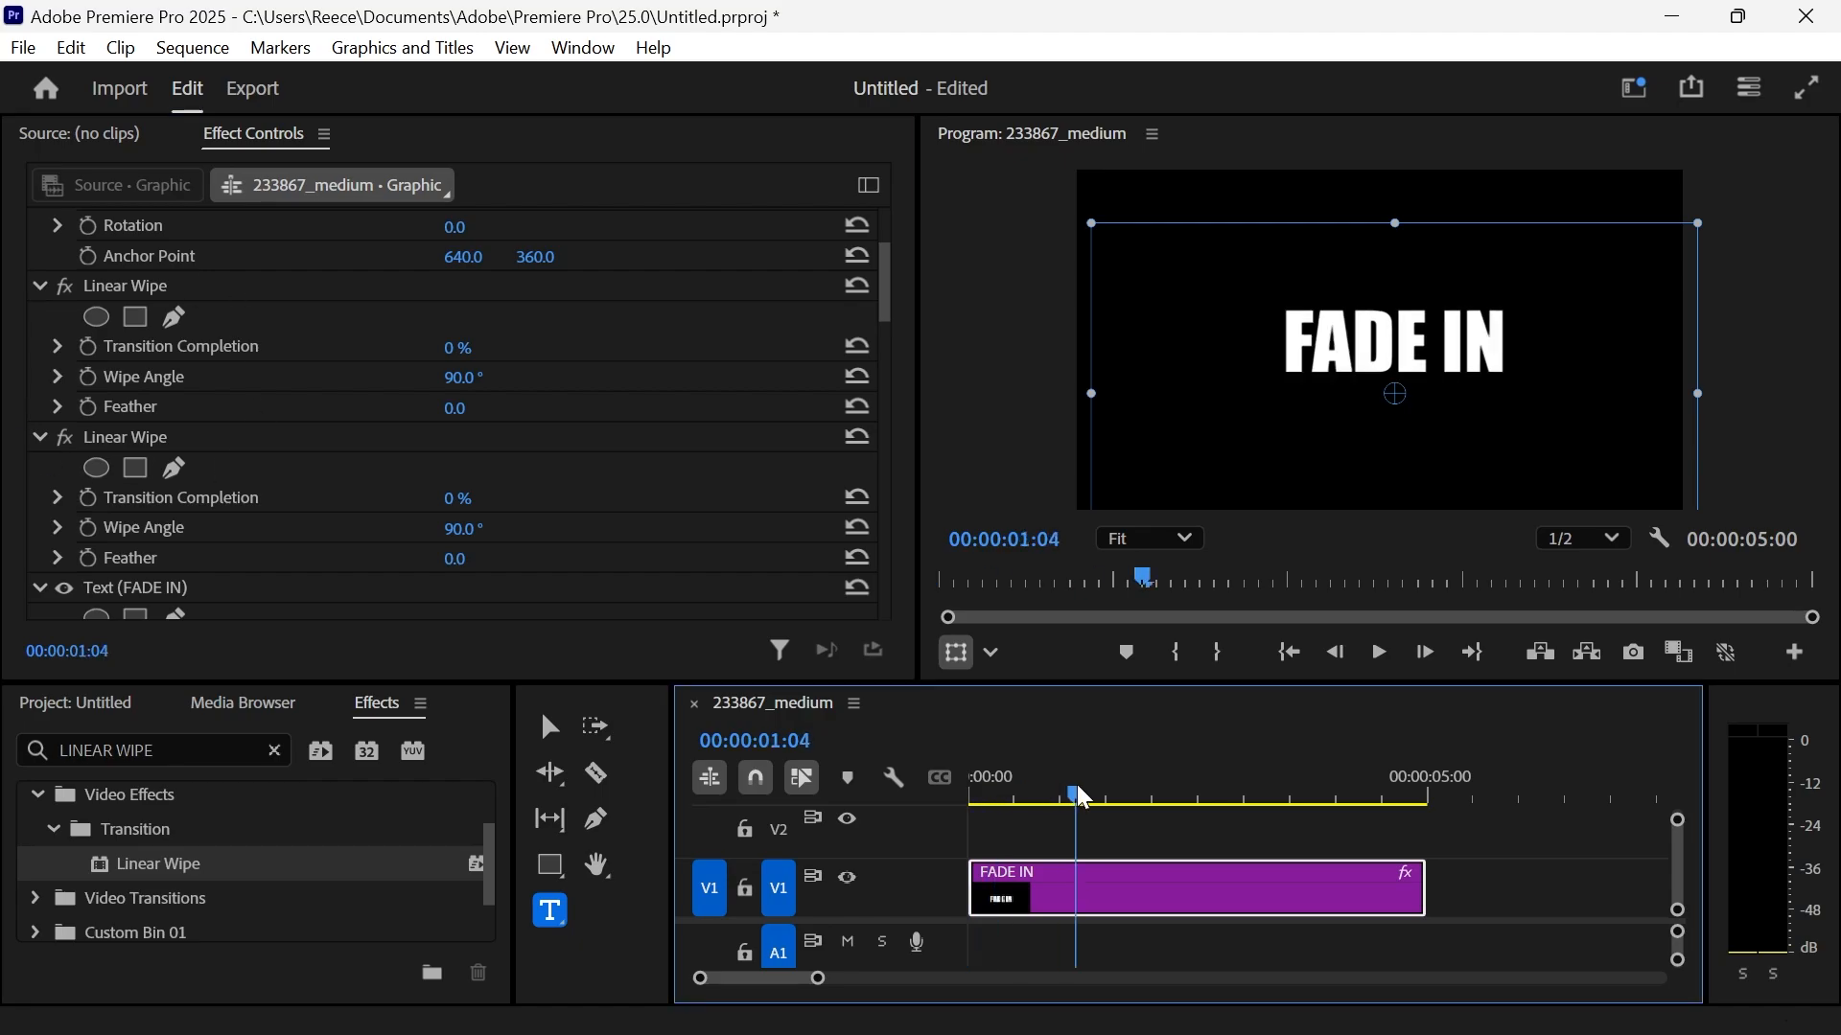
pyautogui.click(970, 794)
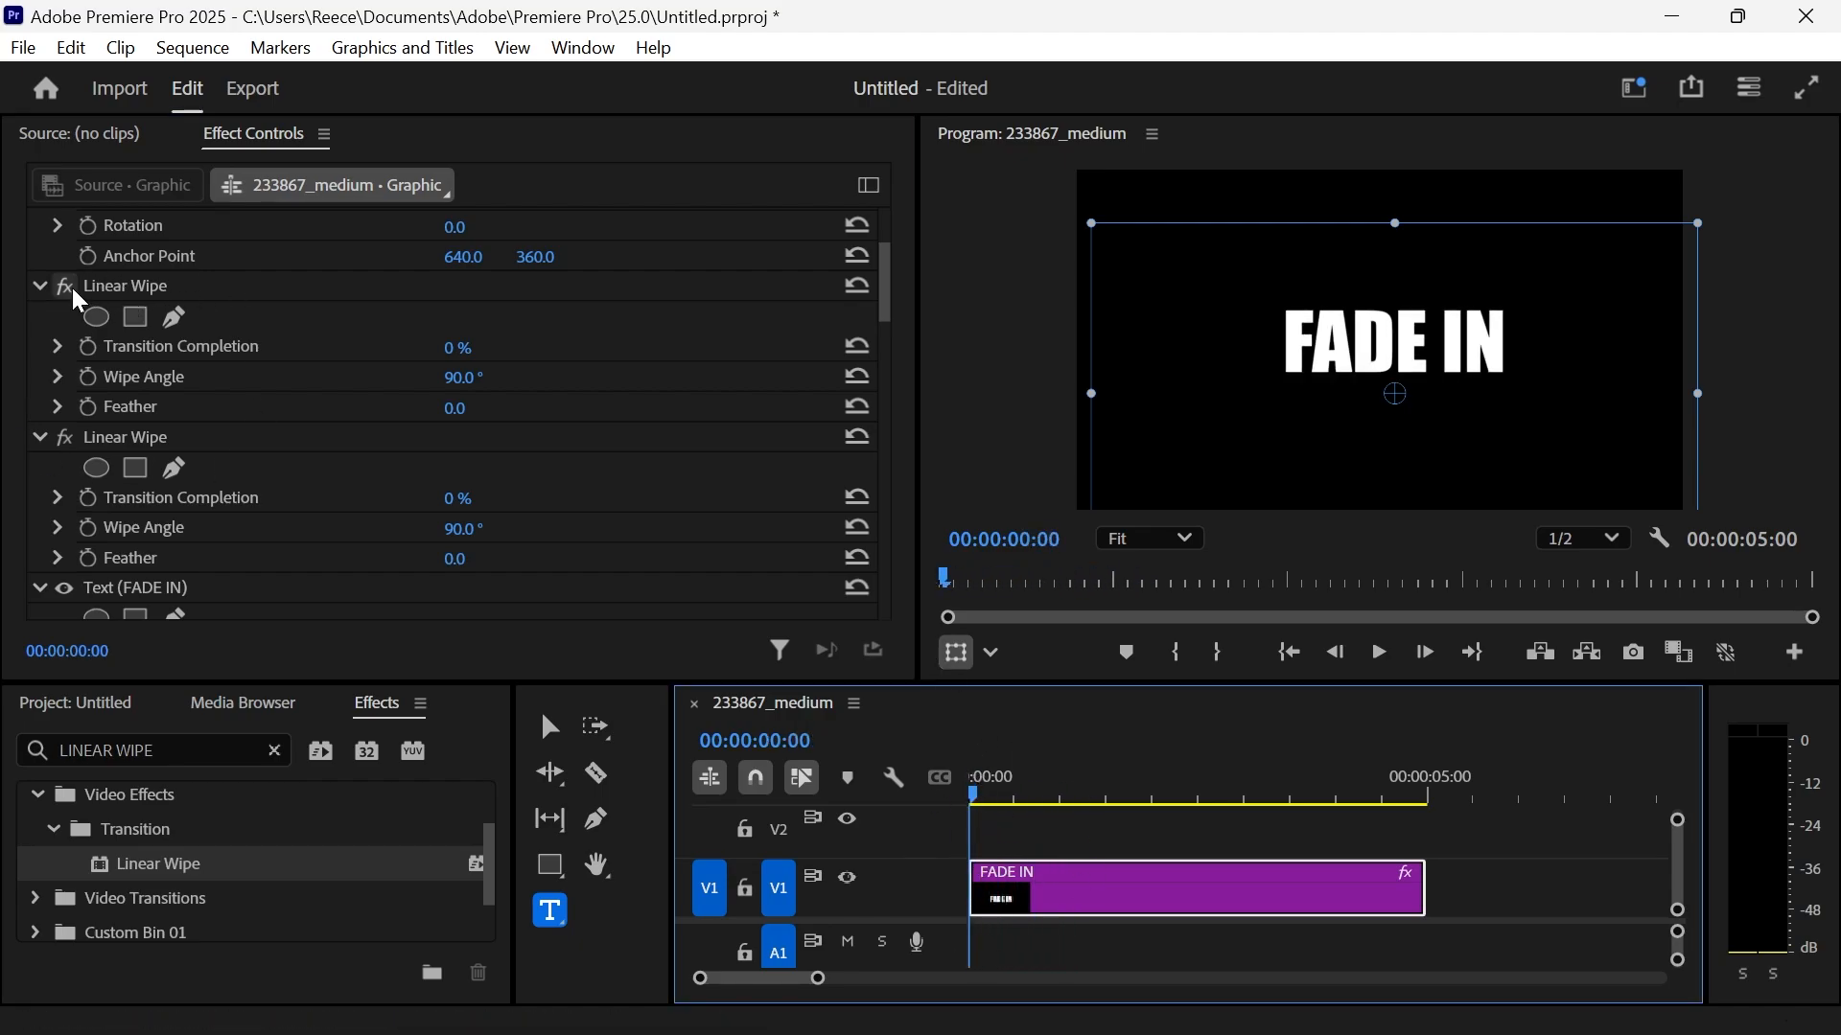
pyautogui.click(482, 407)
pyautogui.write('750')
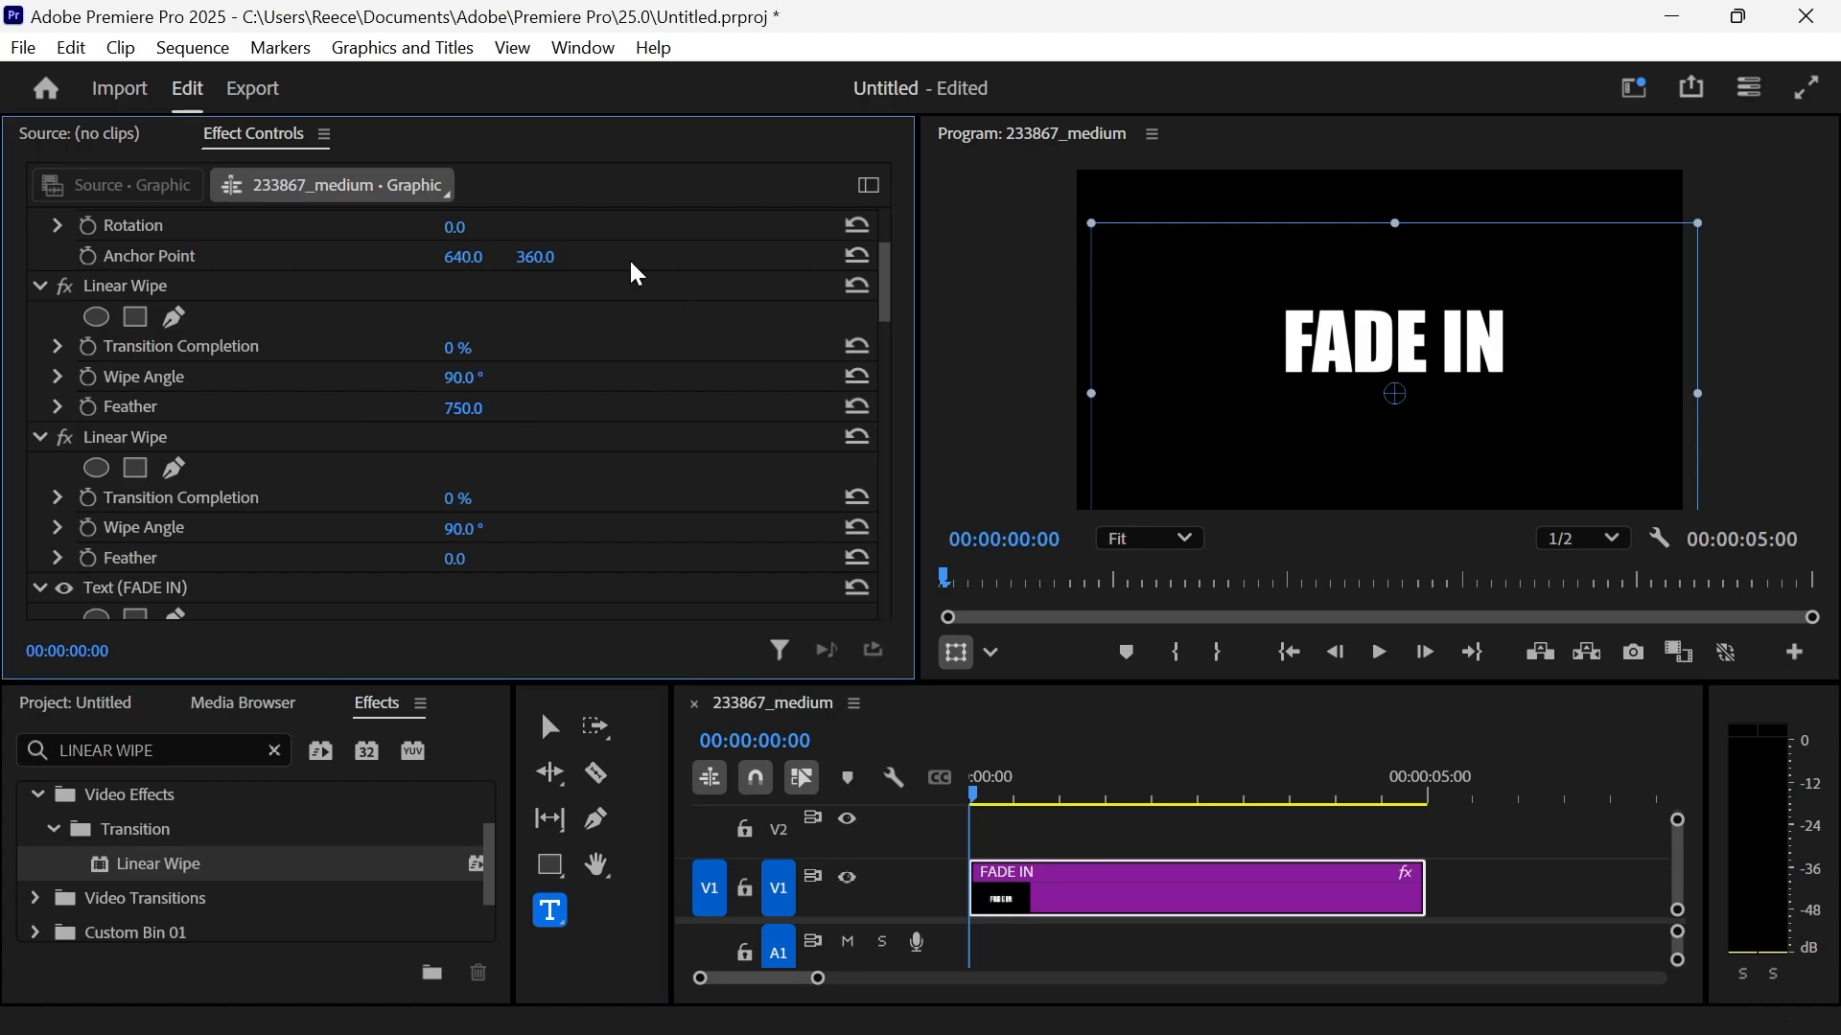
pyautogui.doubleClick(460, 376)
pyautogui.write('-90')
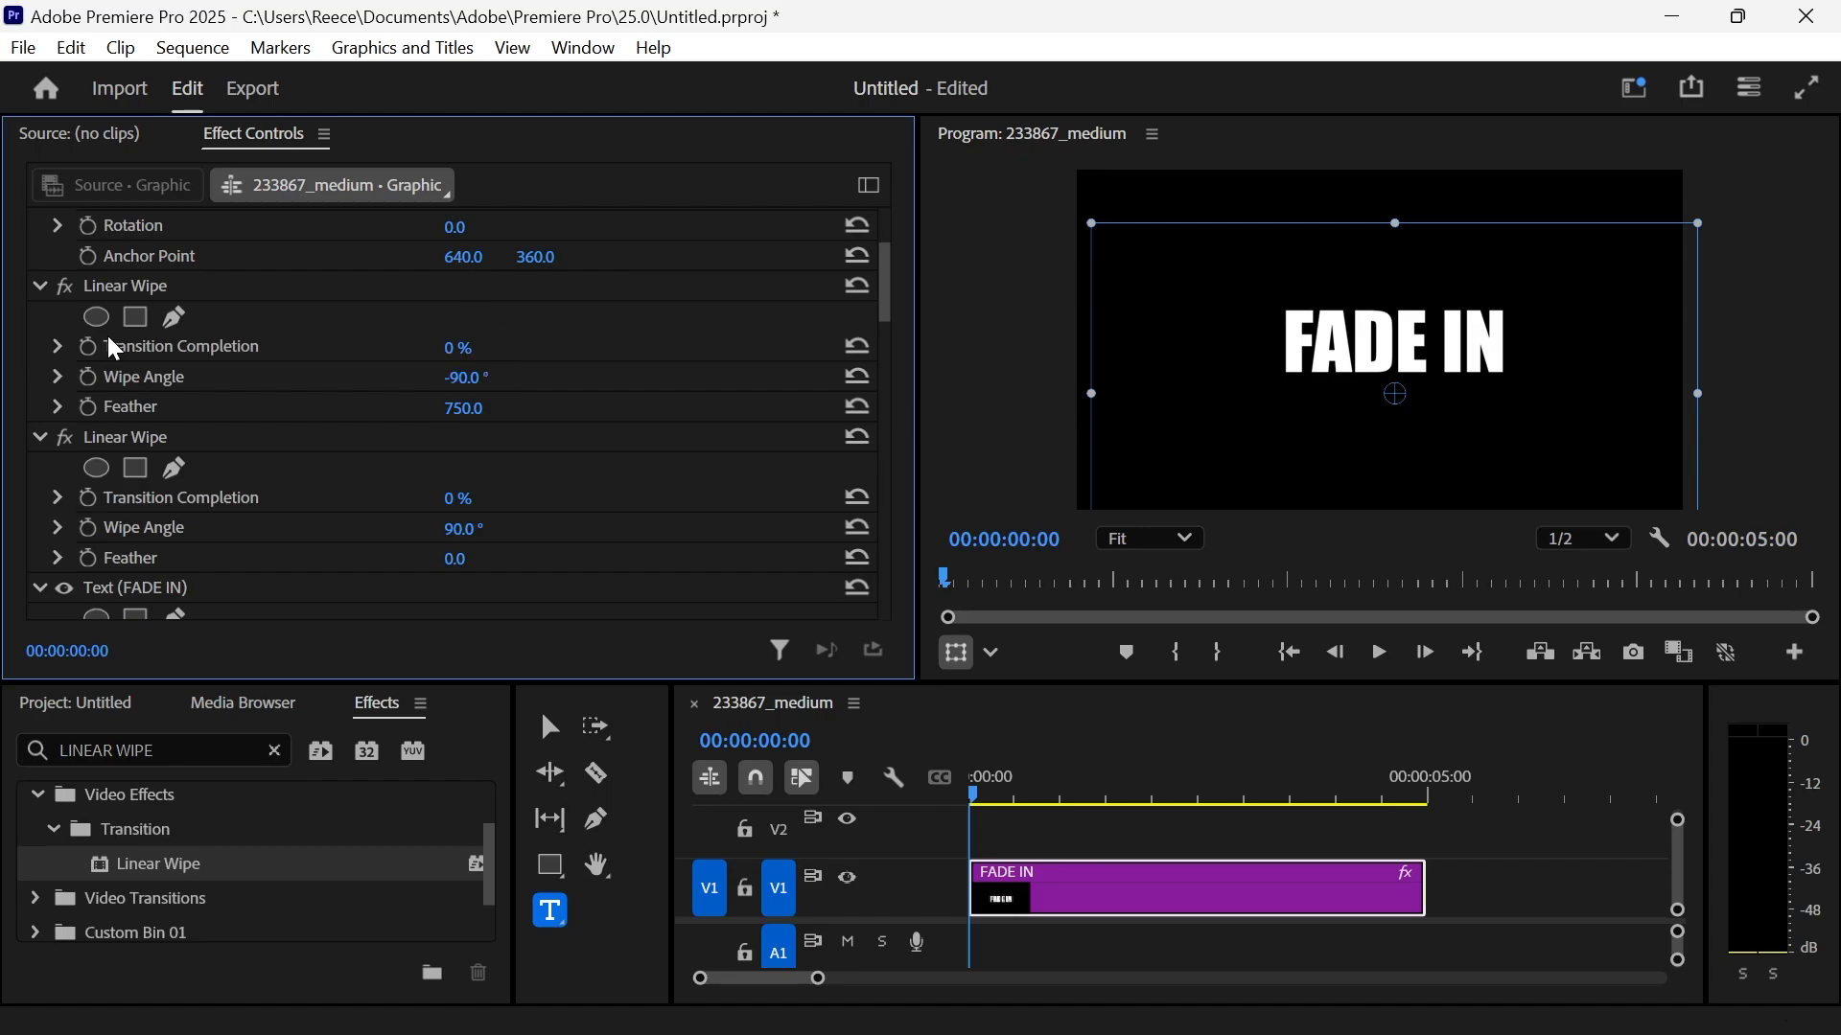
pyautogui.moveTo(85, 346)
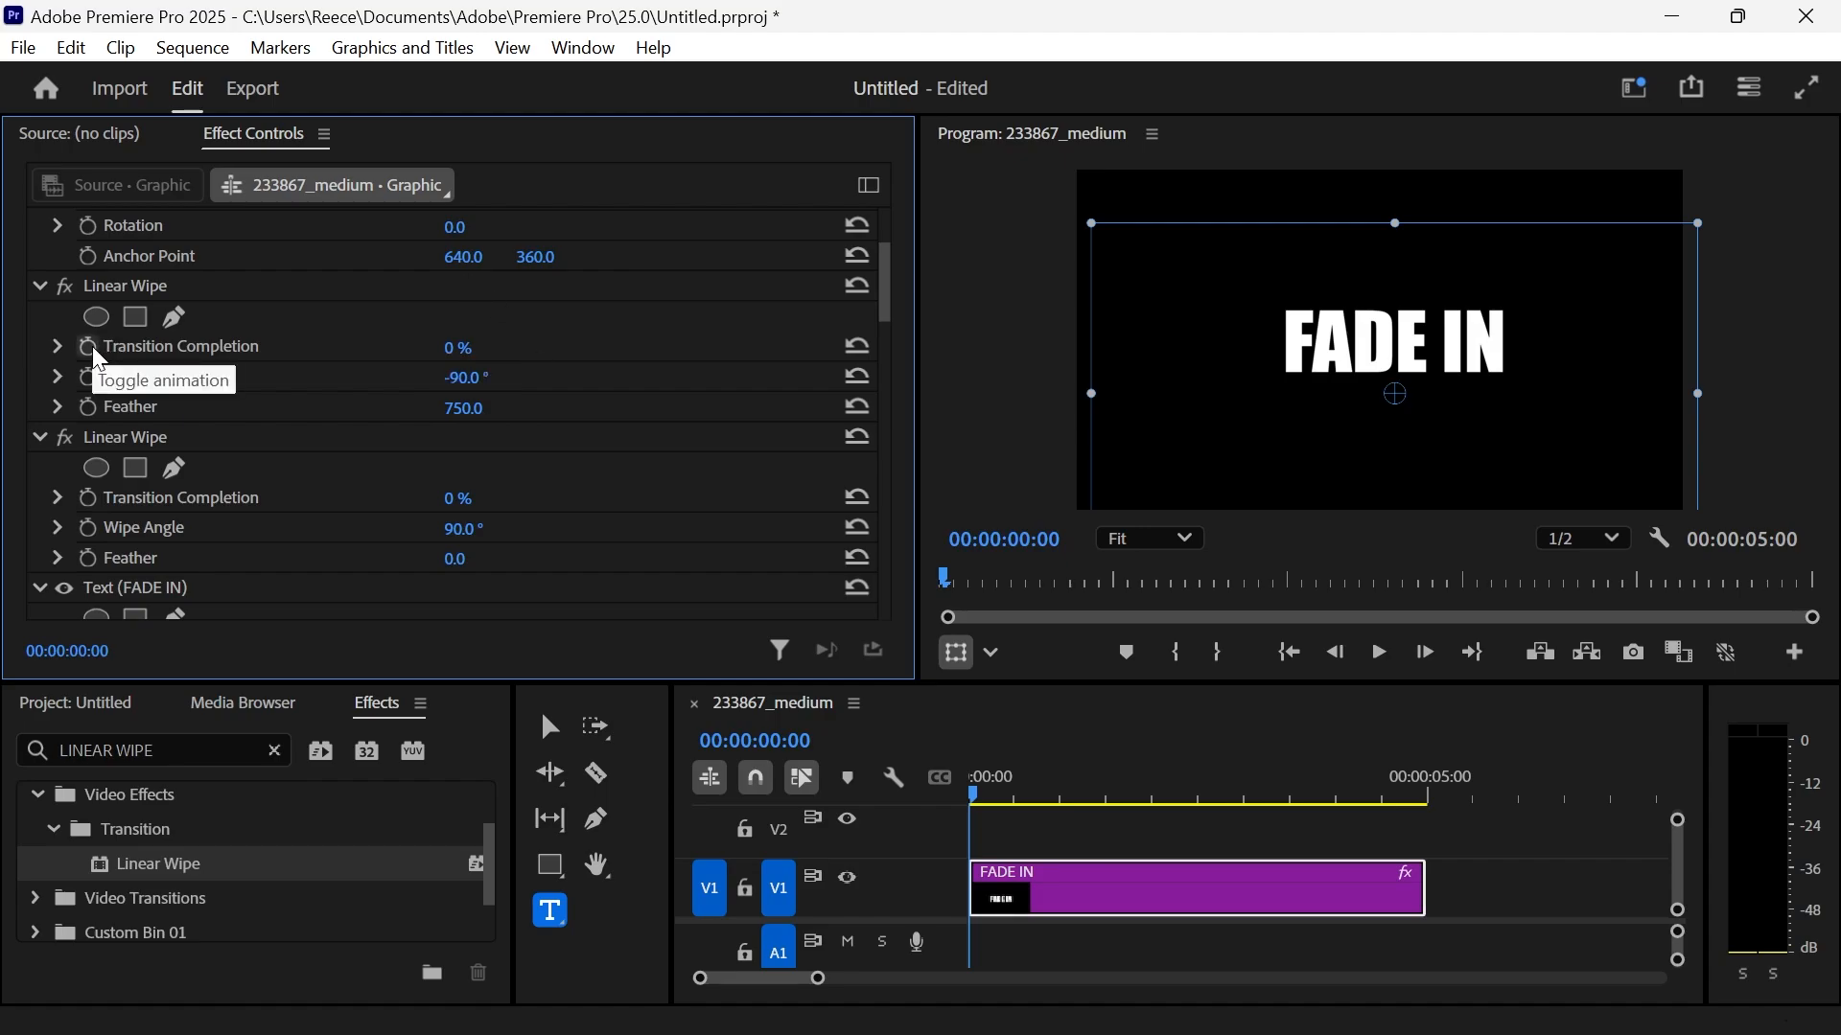
pyautogui.click(85, 346)
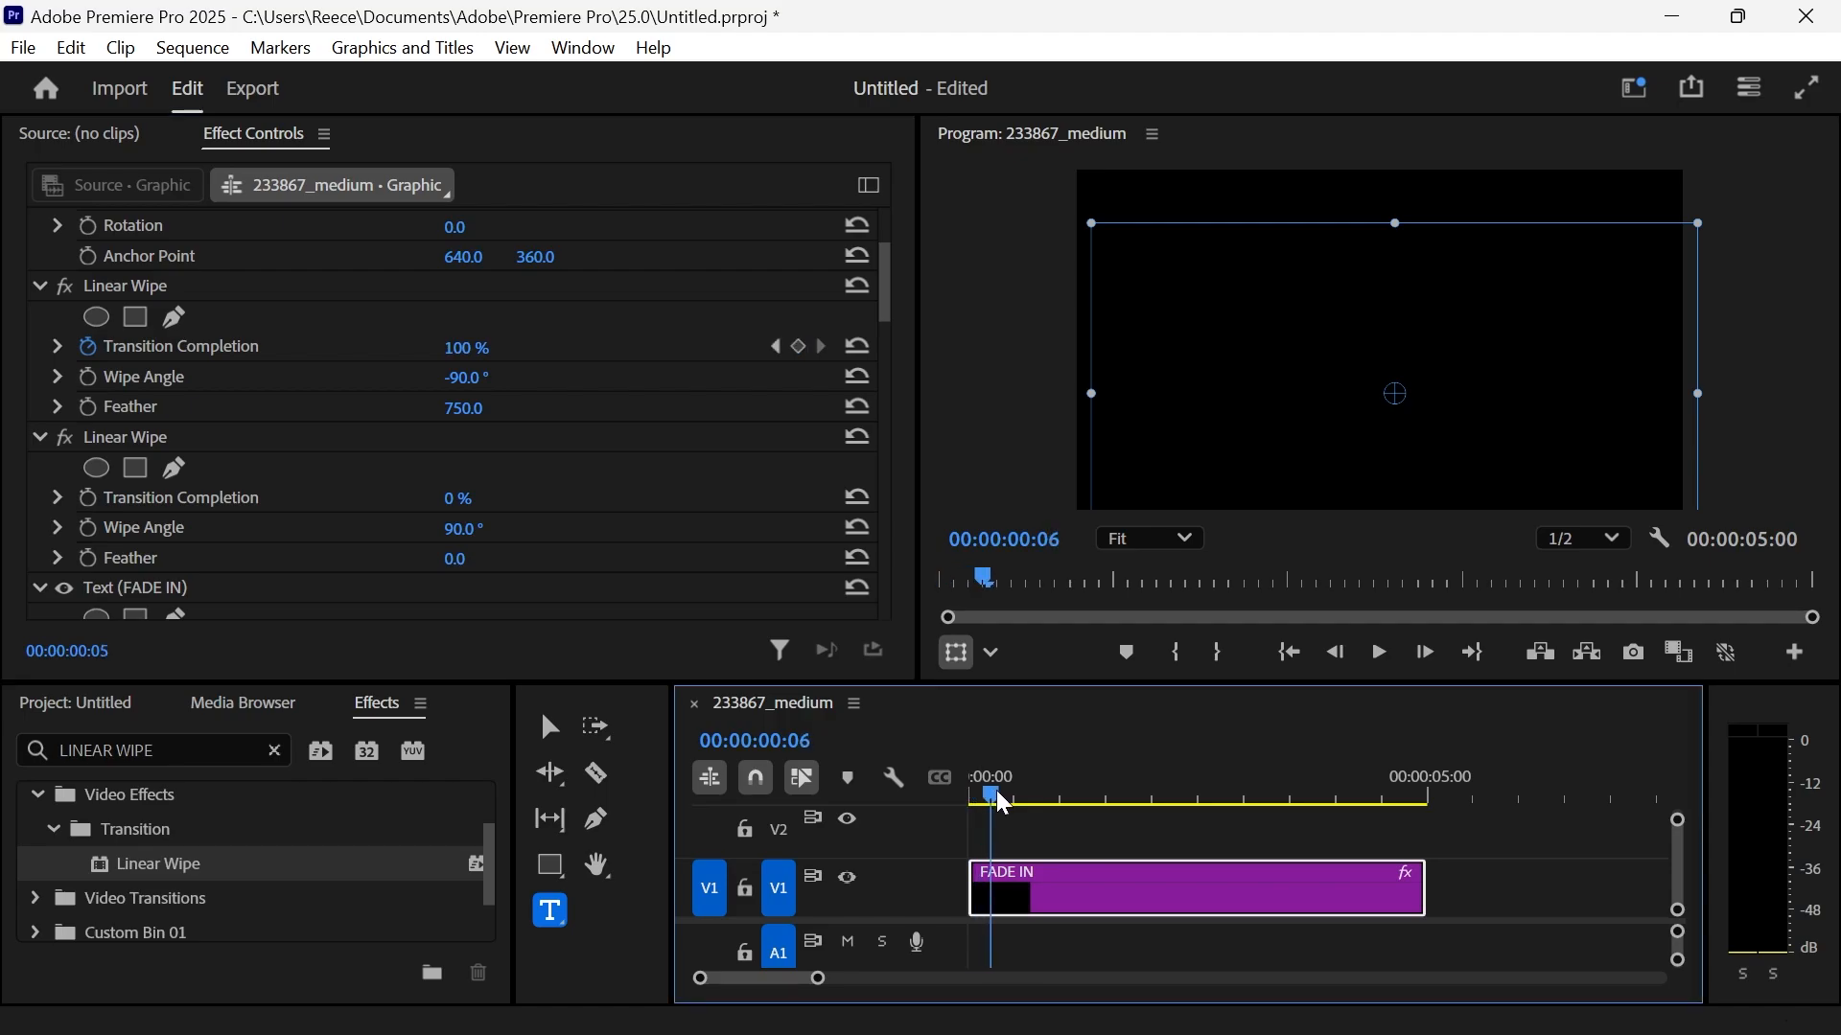
pyautogui.click(1204, 796)
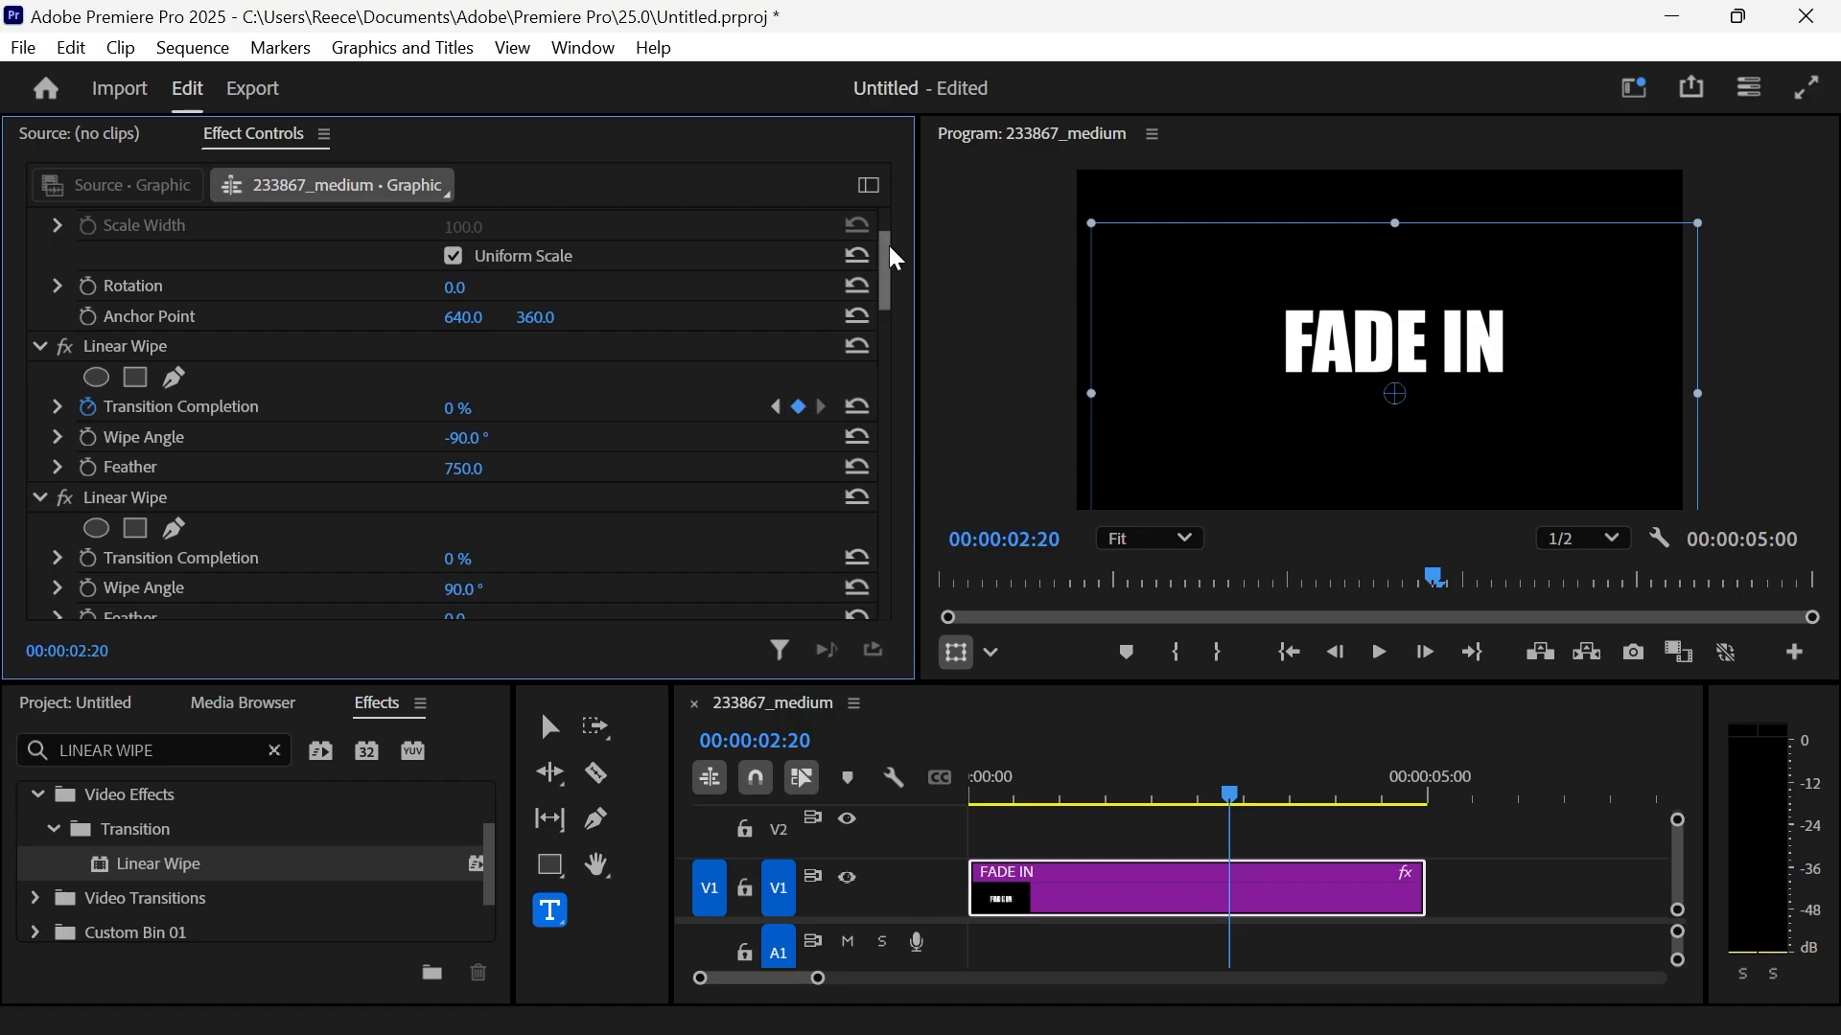
# Step: Key the second wipe's completion 0% at 4:20 to 100% at the end, then preview
pyautogui.scroll(-3)
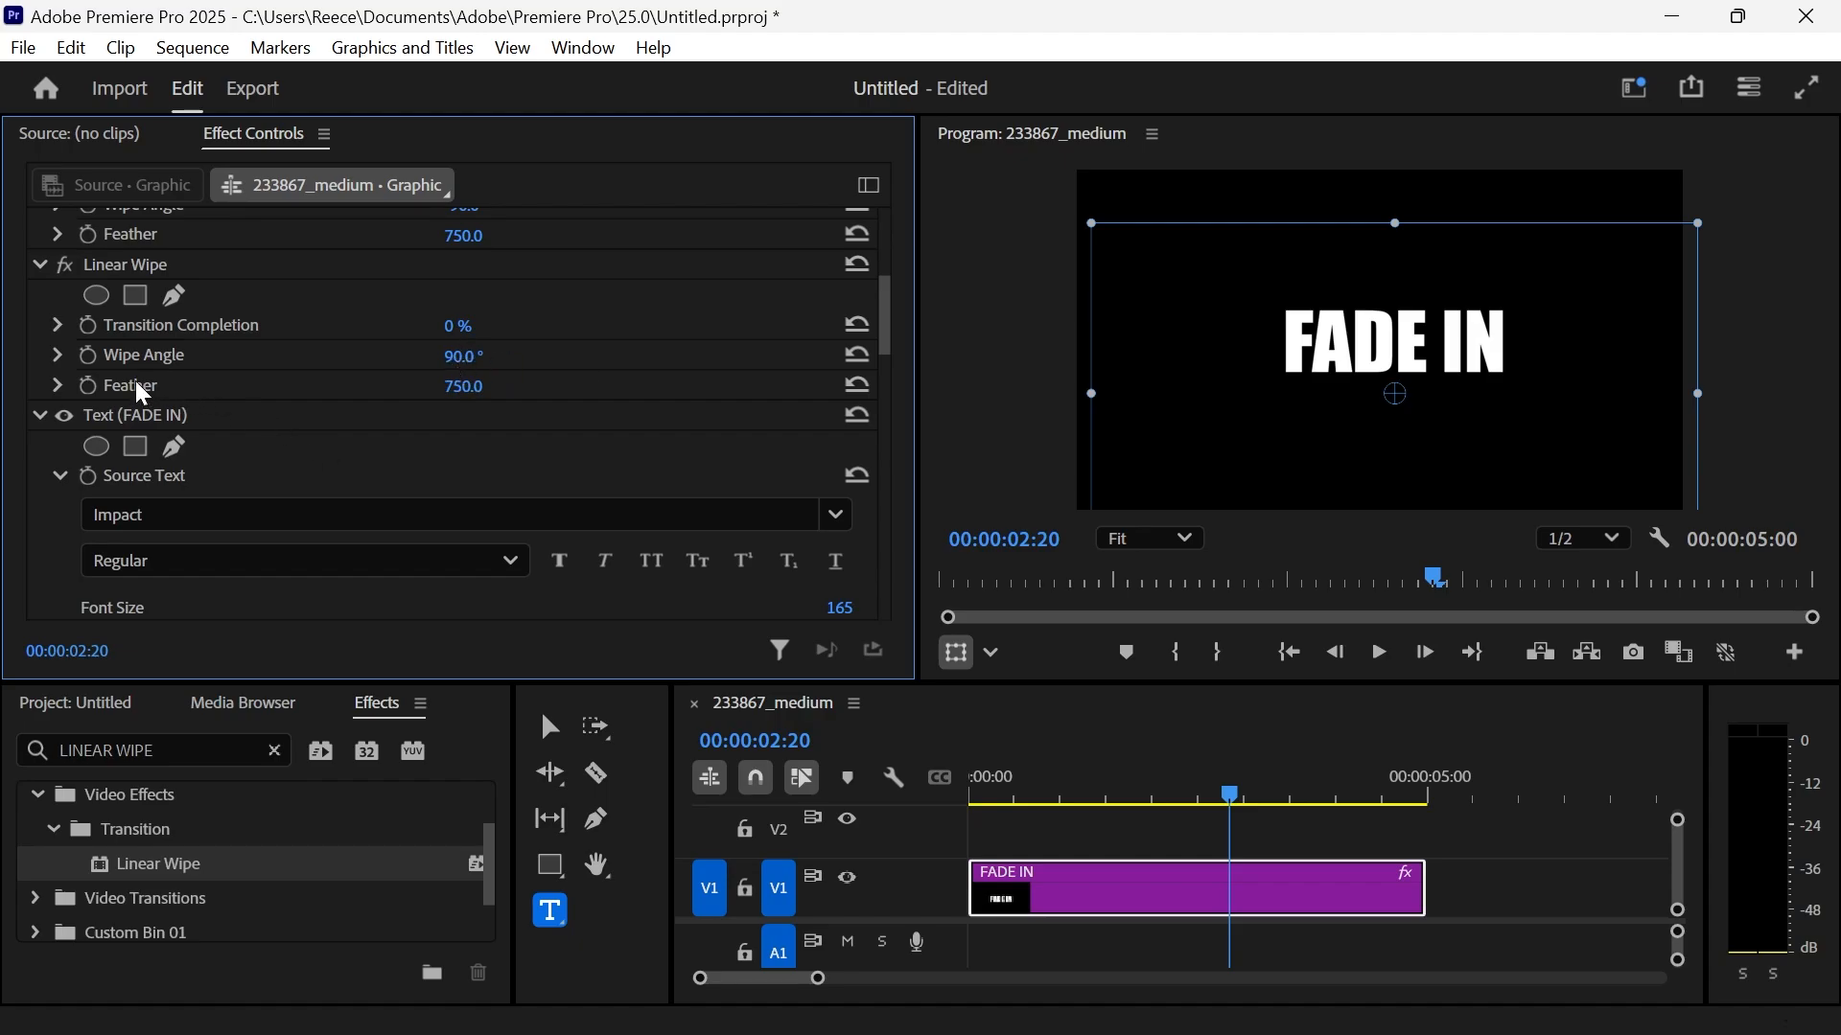
pyautogui.moveTo(87, 325)
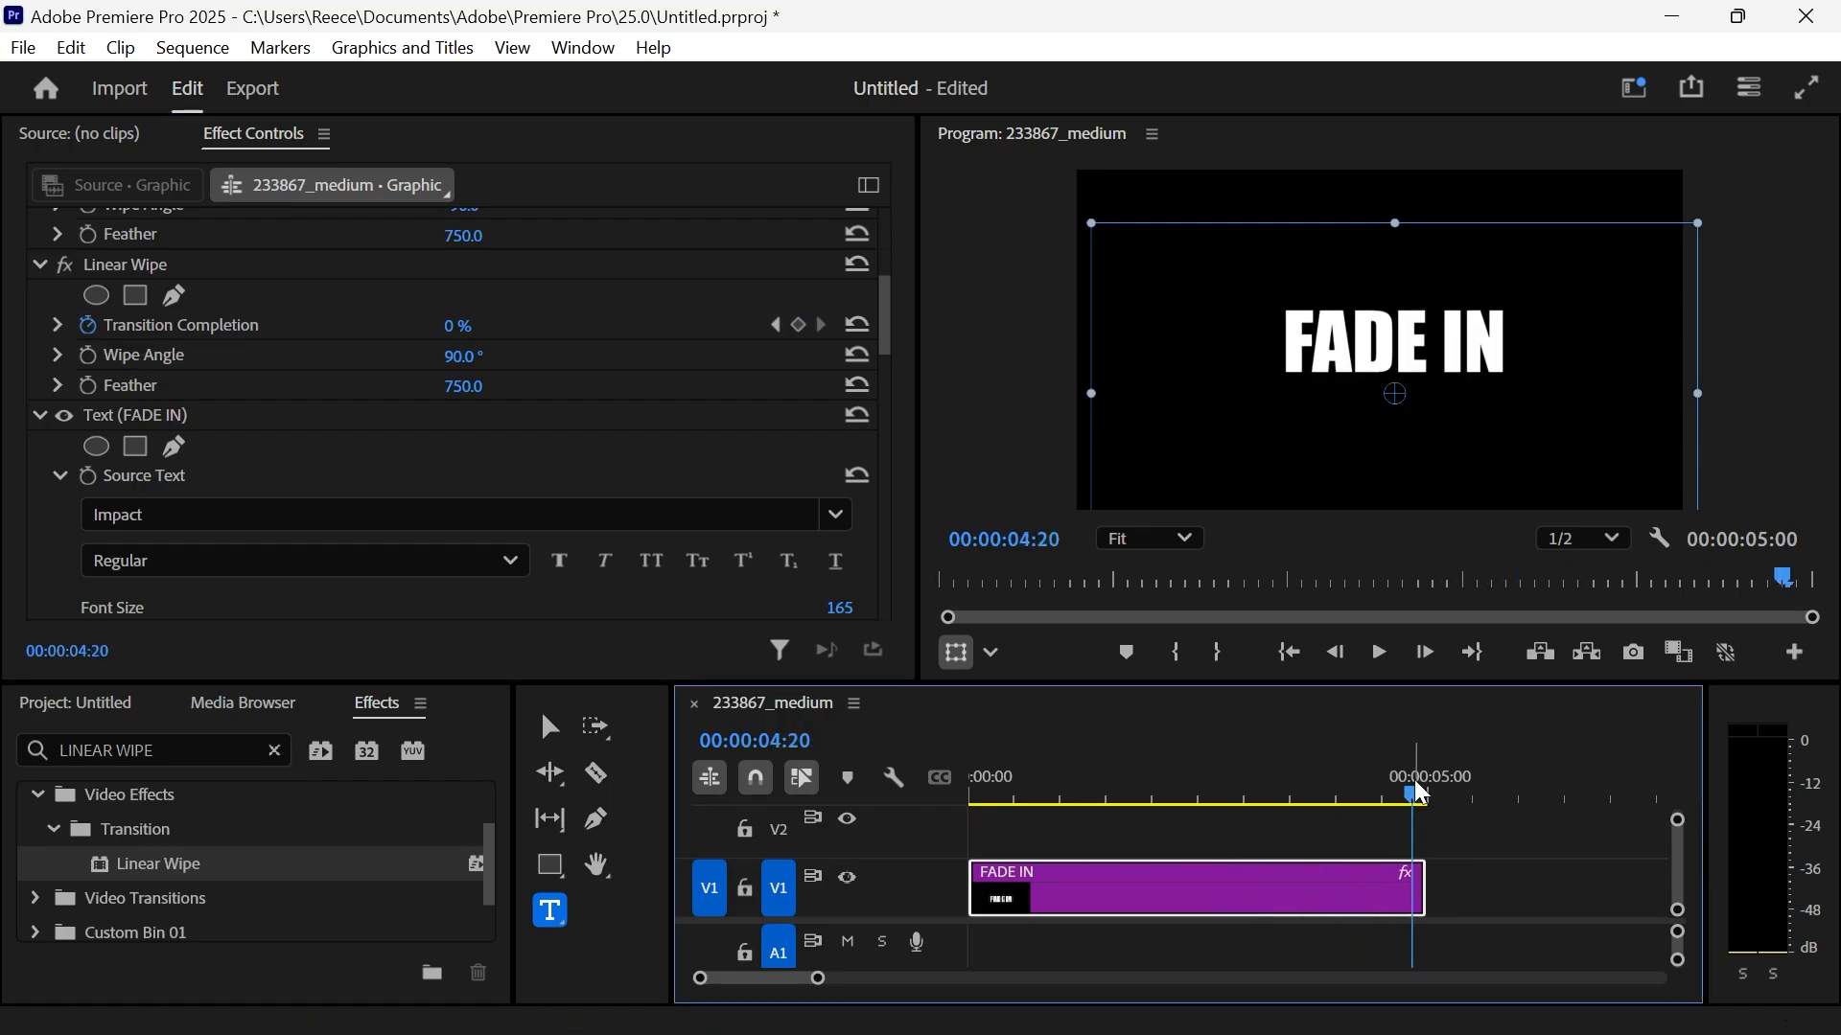
pyautogui.moveTo(1415, 886); pyautogui.dragTo(1487, 886)
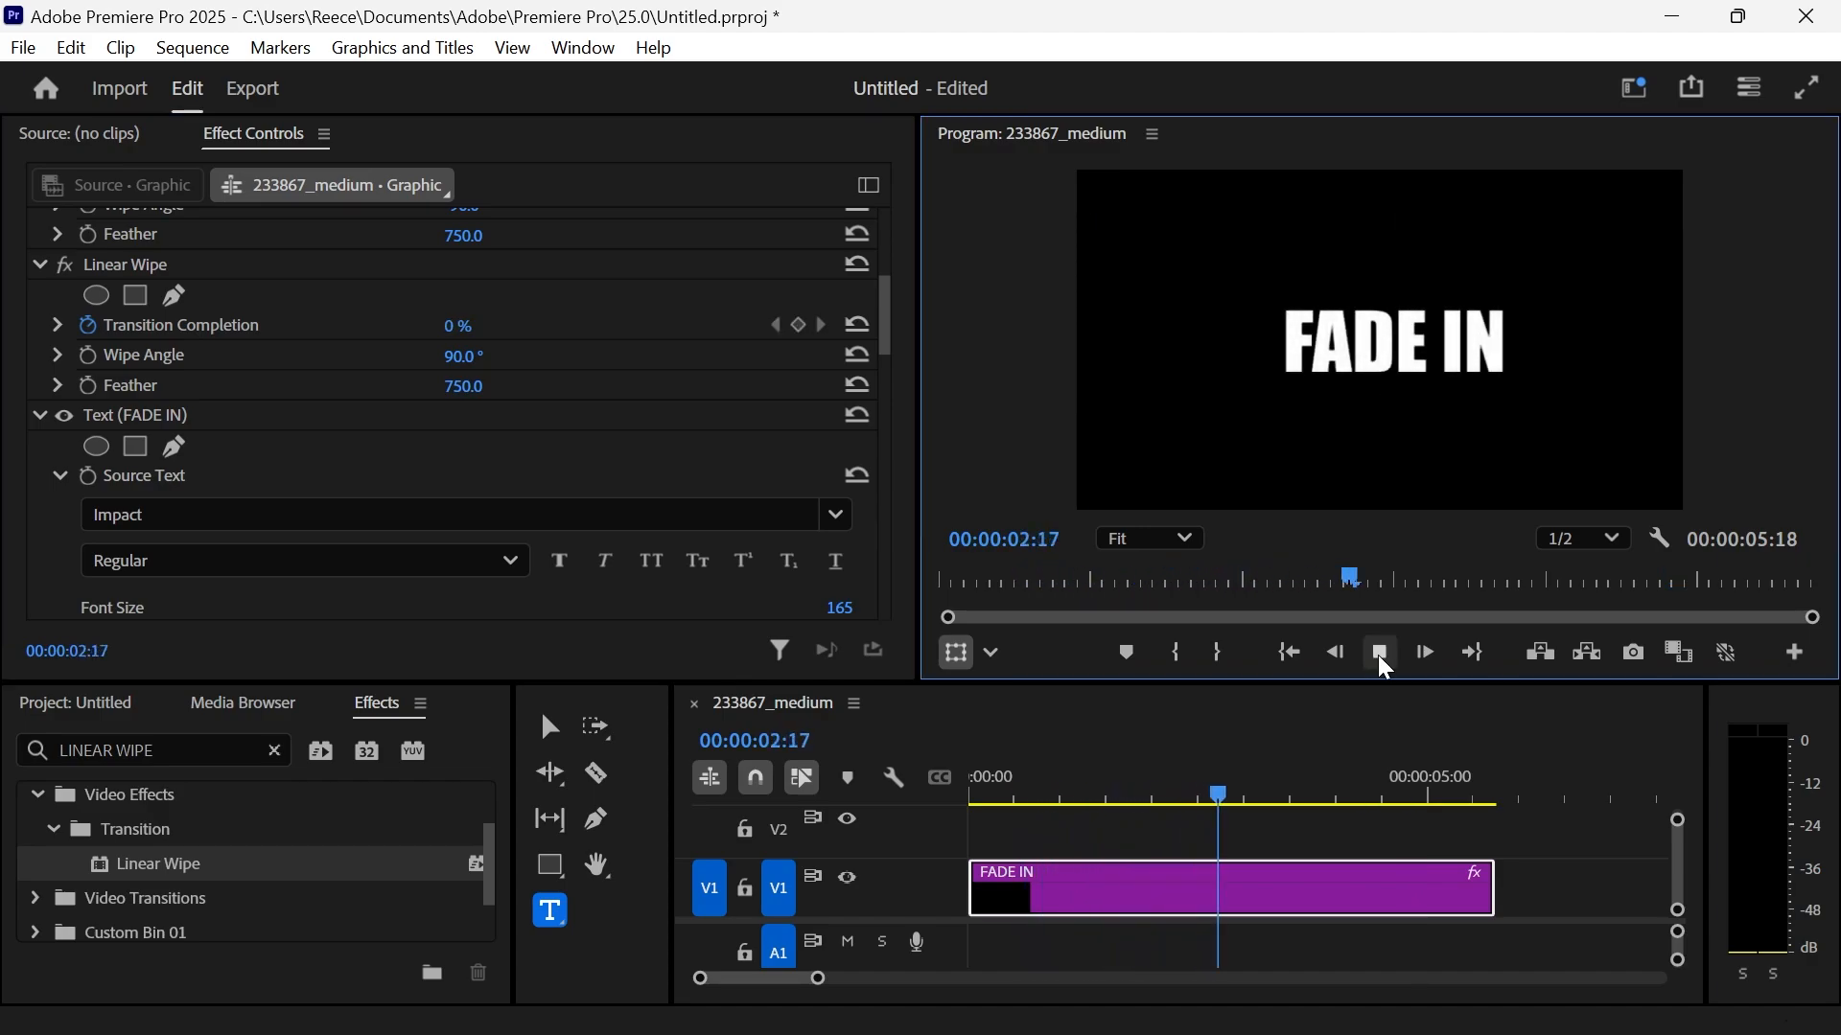
pyautogui.click(1378, 652)
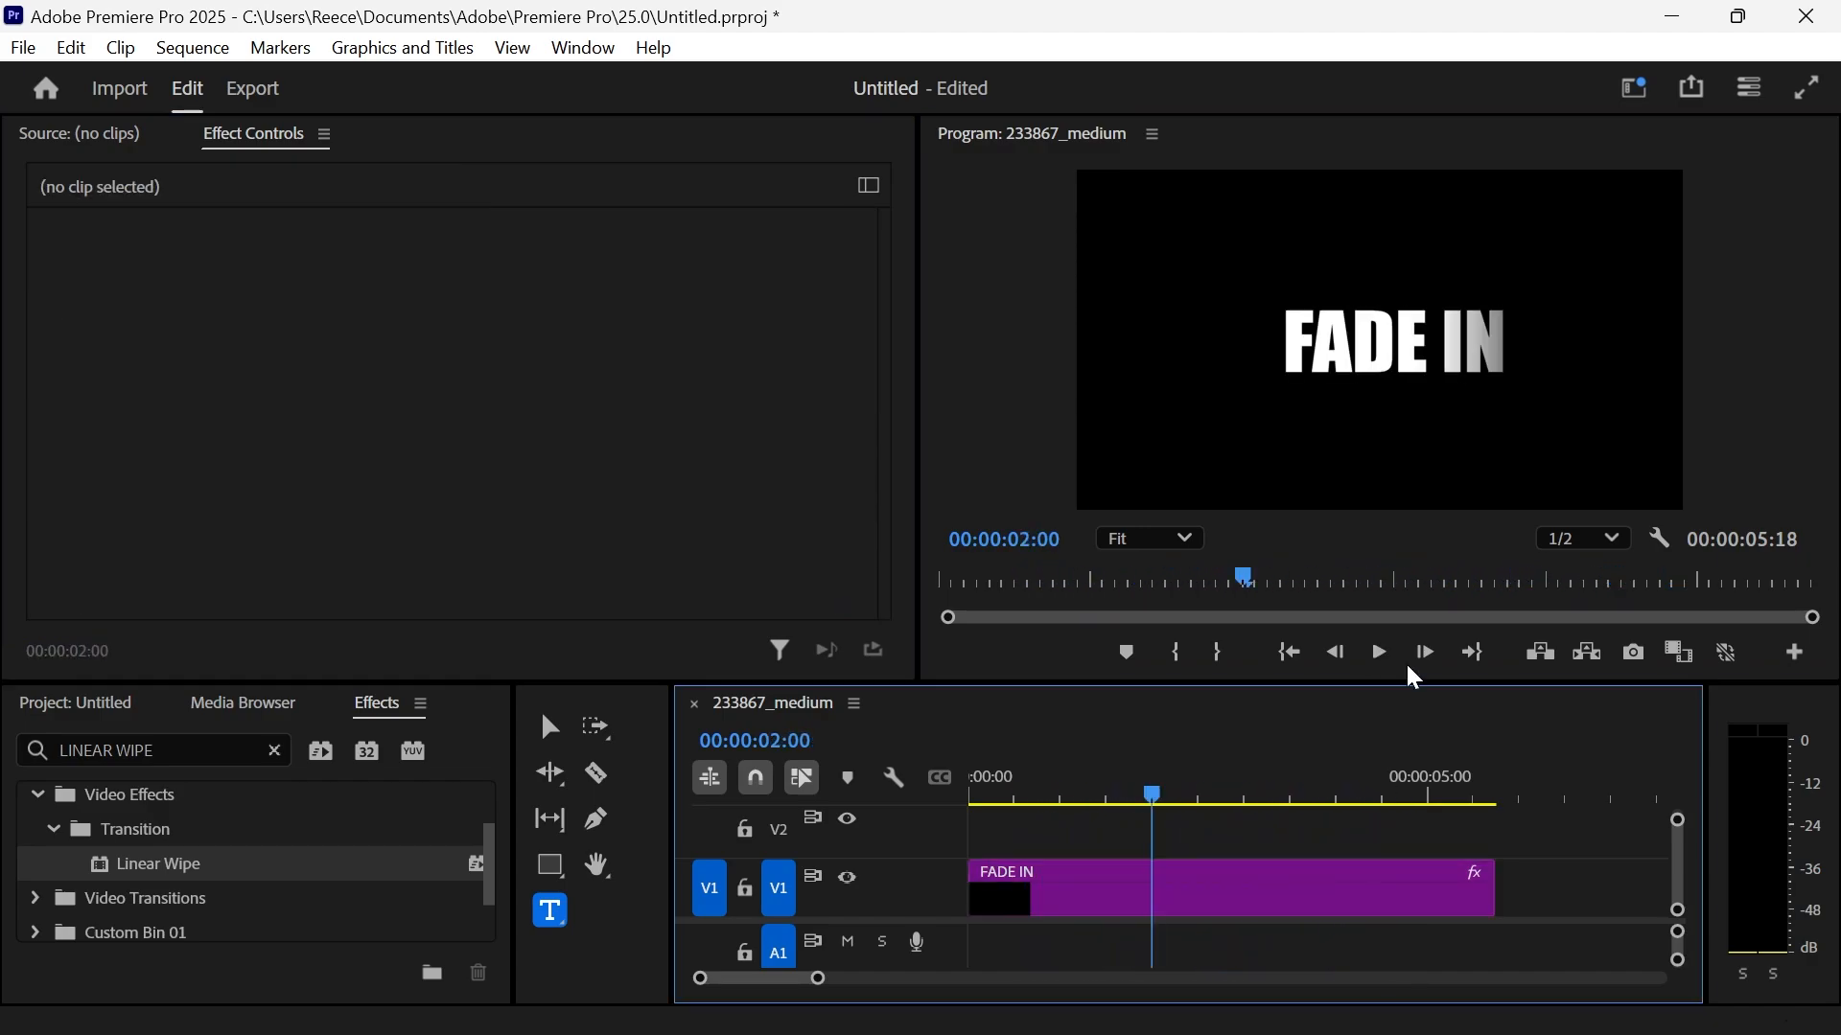
pyautogui.click(1377, 653)
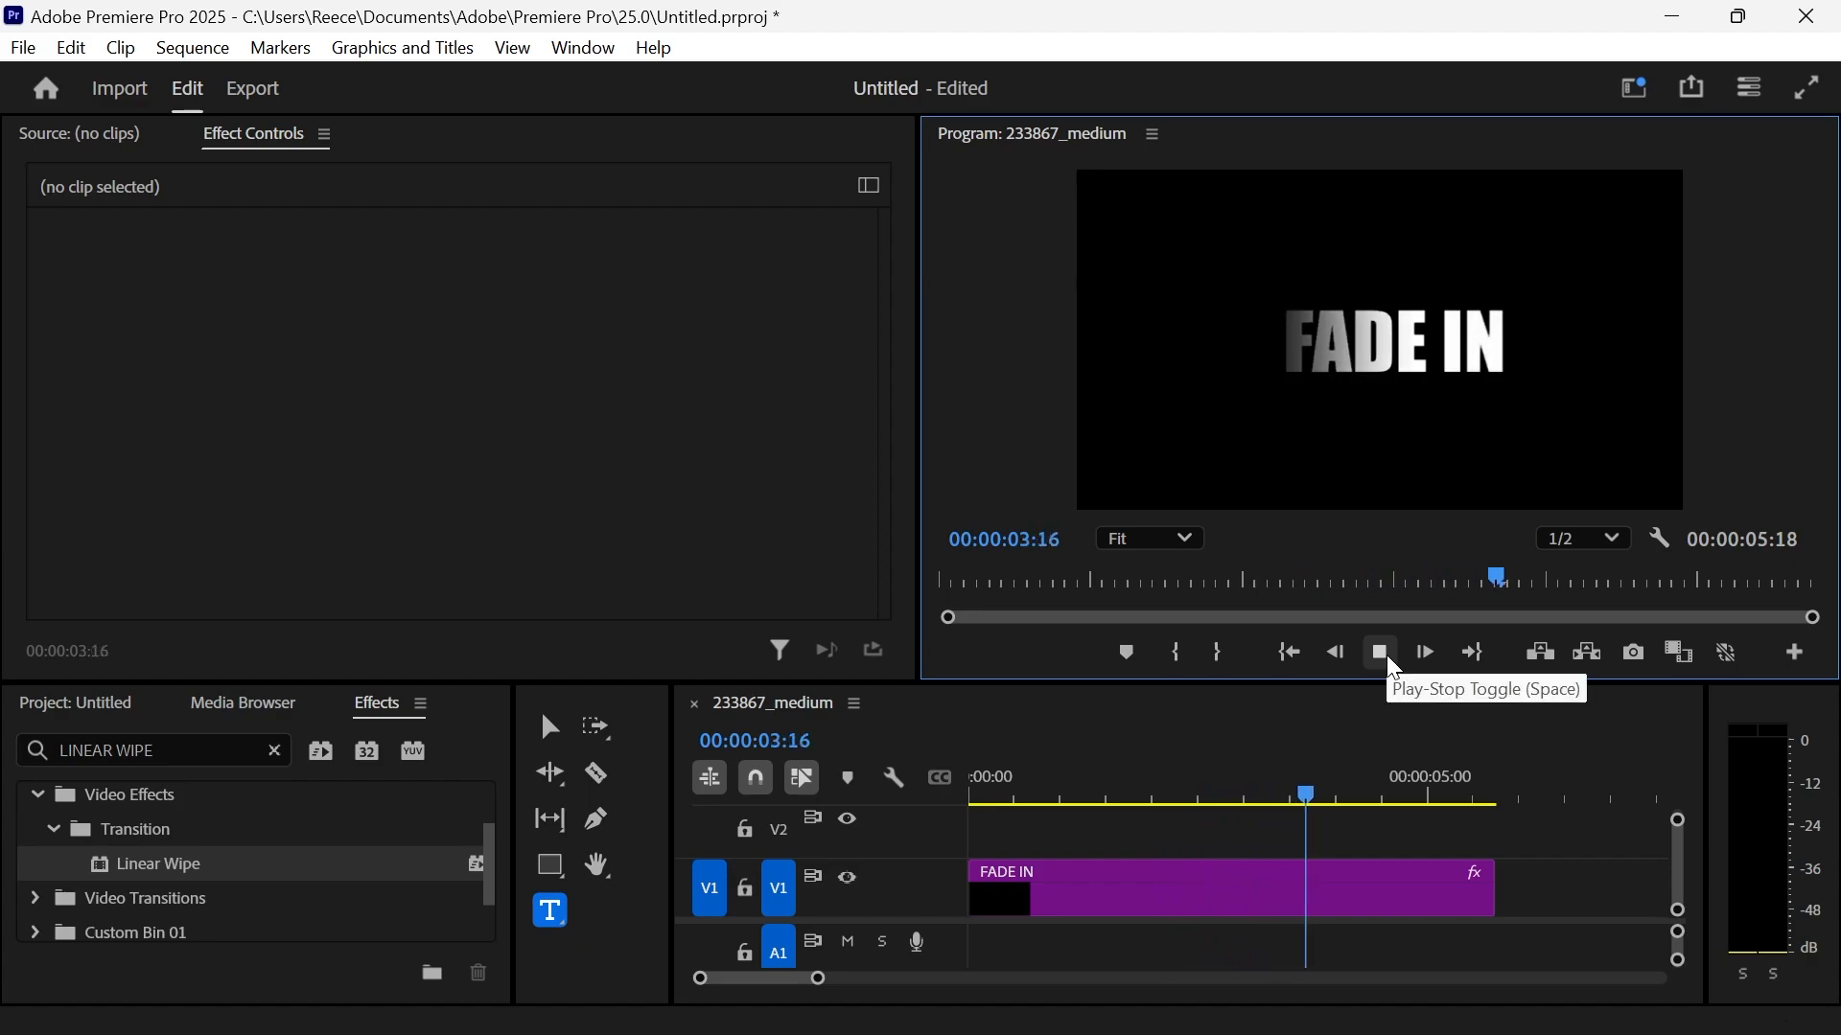
pyautogui.click(1380, 653)
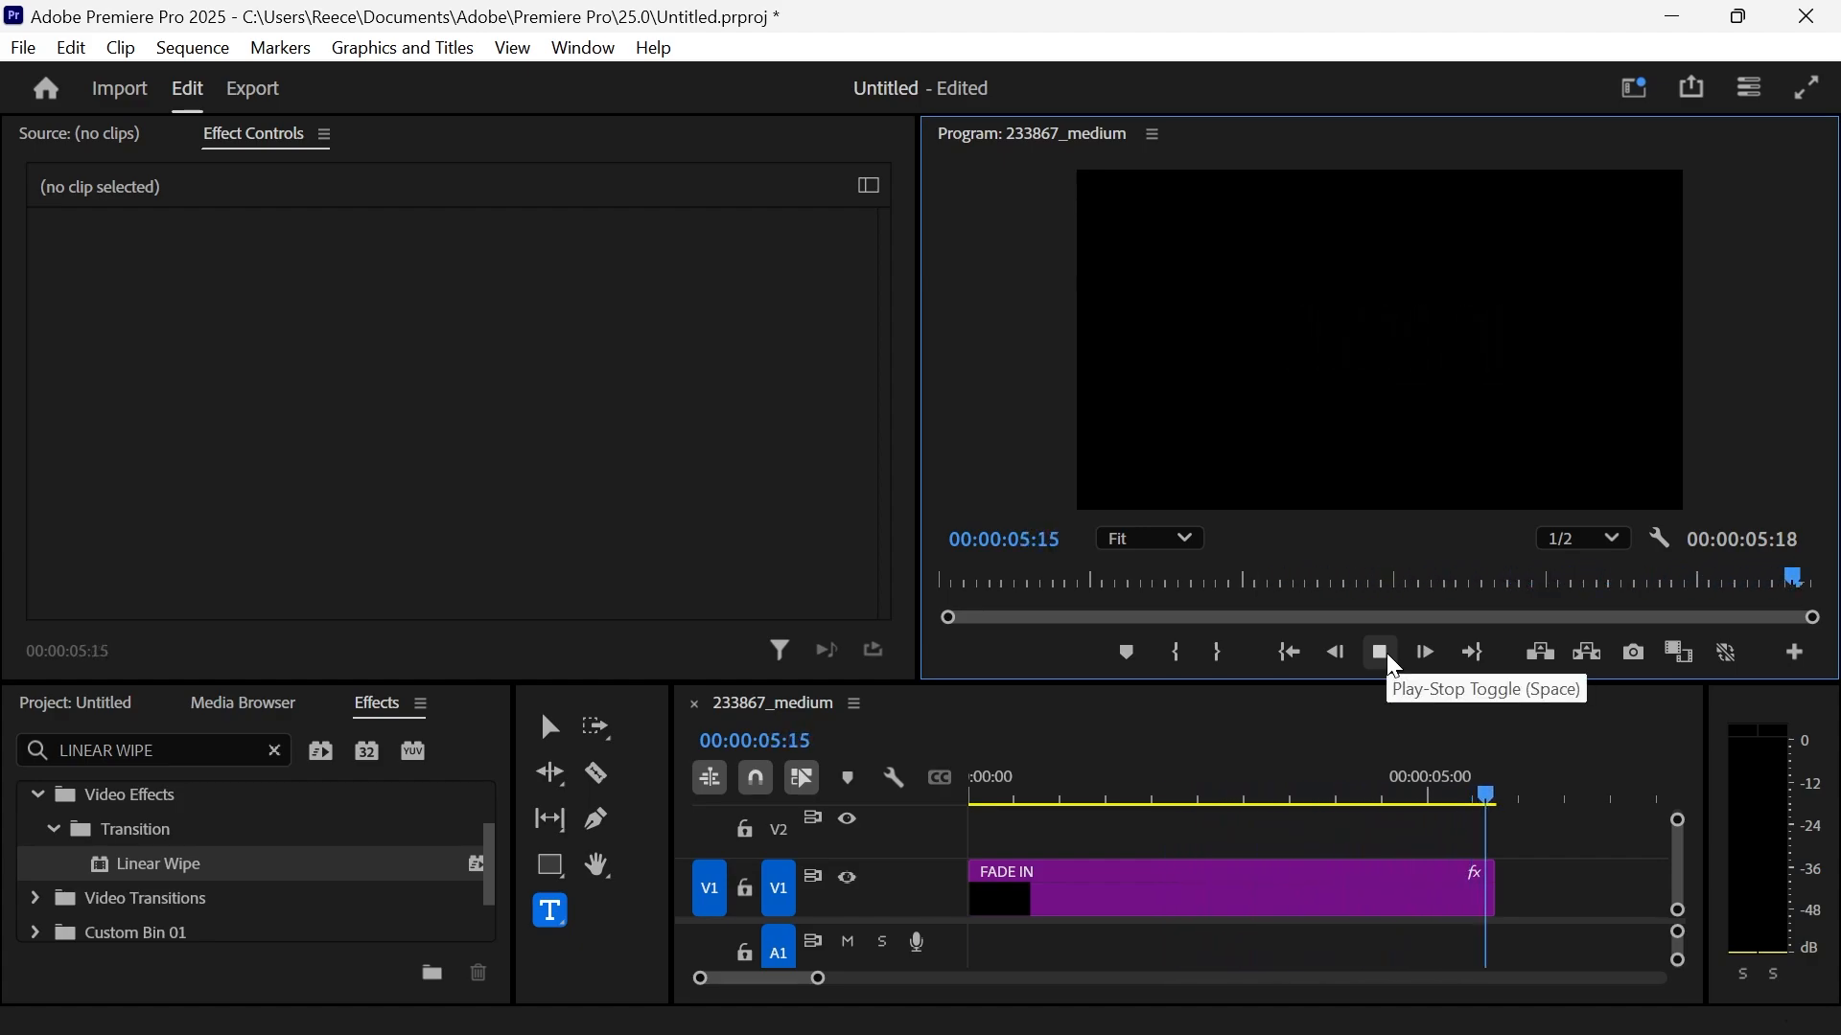